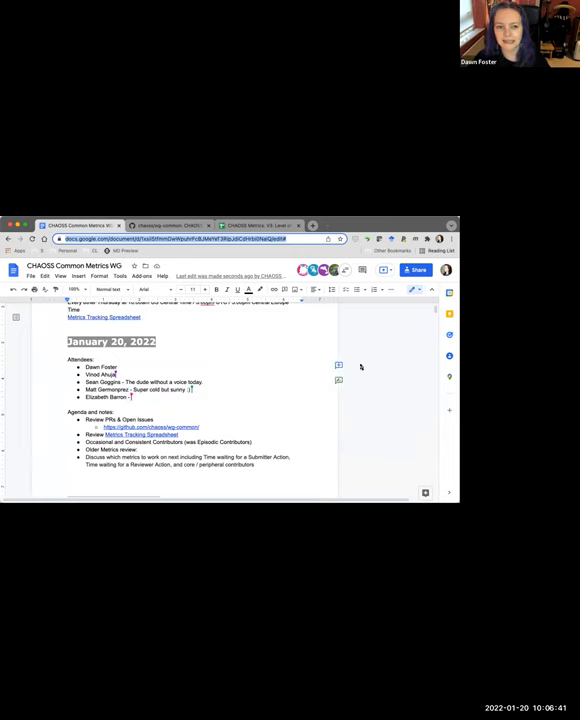
# Step: Add agenda bullet 'Relationship between WG & Metrics Model WG', noting MMWG among the new WGs
pyautogui.scroll(-3)
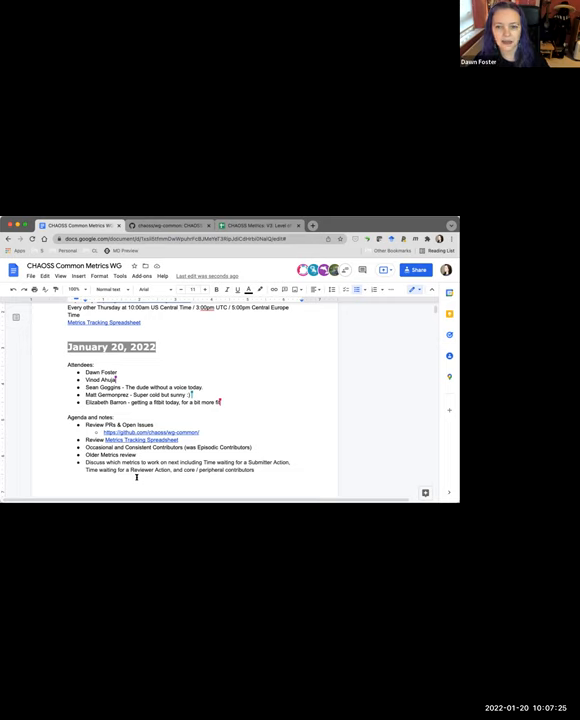
pyautogui.scroll(-3)
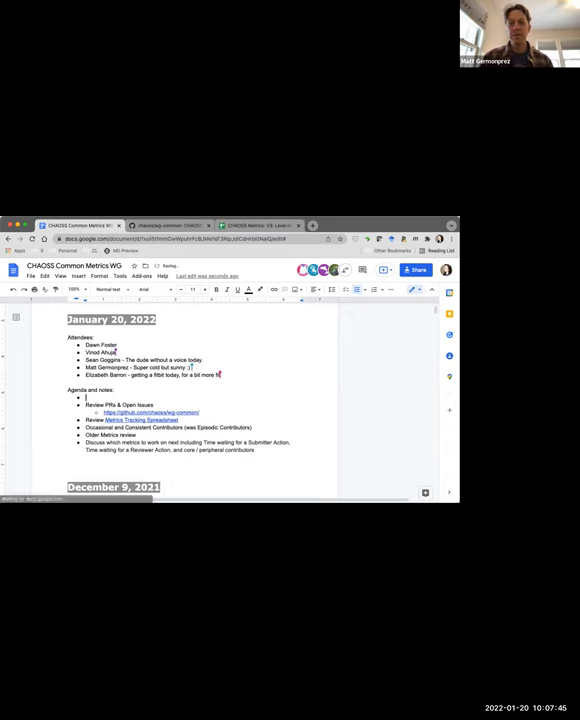
pyautogui.write('Relationship')
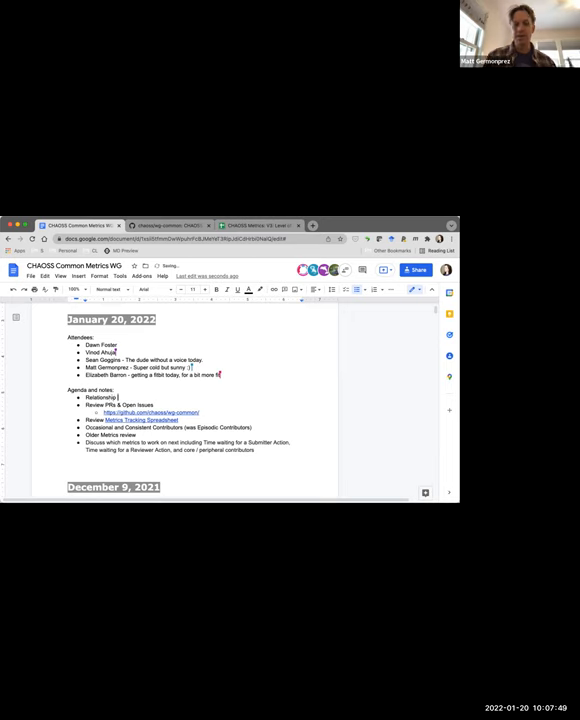
pyautogui.write('between WG & Metrics Model WG.')
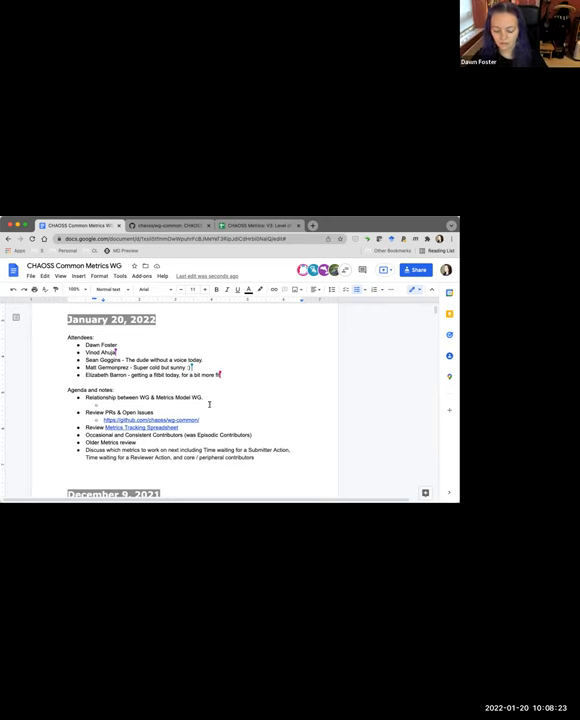
pyautogui.write('MMWG might identi')
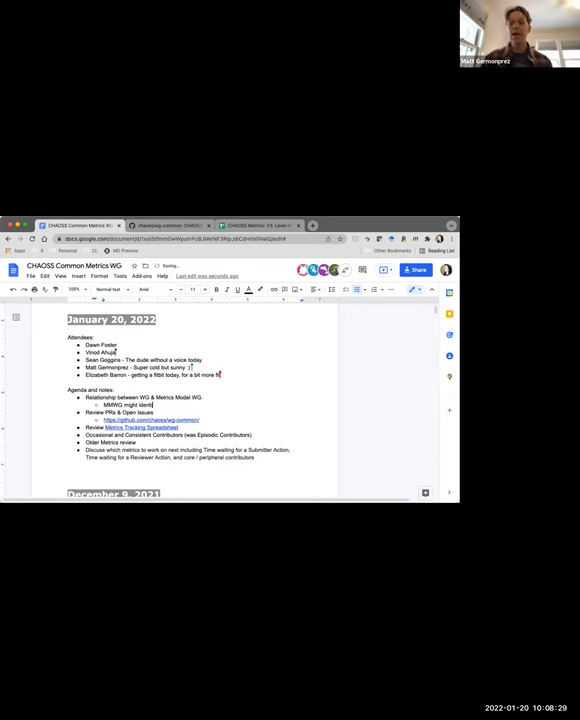
pyautogui.write('new')
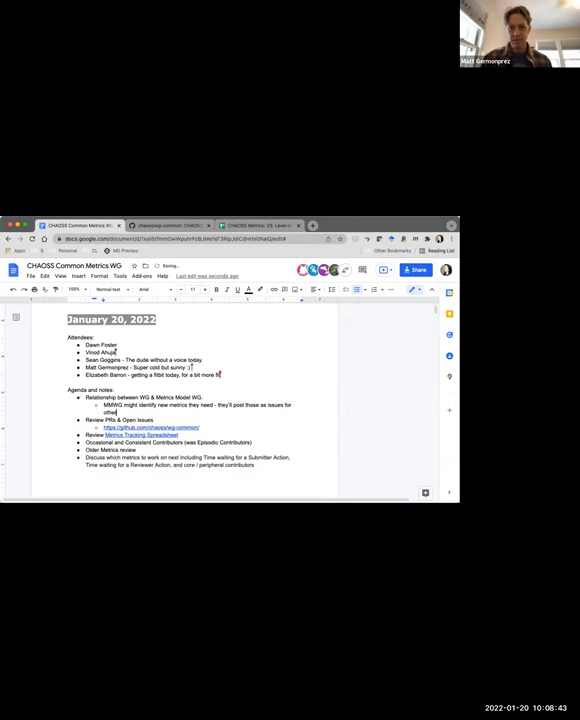
pyautogui.write('WGs')
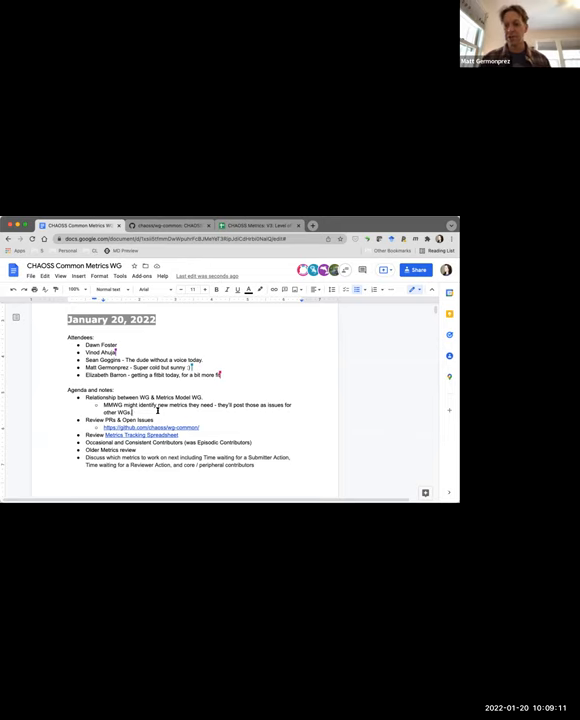
# Step: Add a nested note that the MMWG may file issues about what metrics it is looking for
pyautogui.write('The issue may / may not include some details')
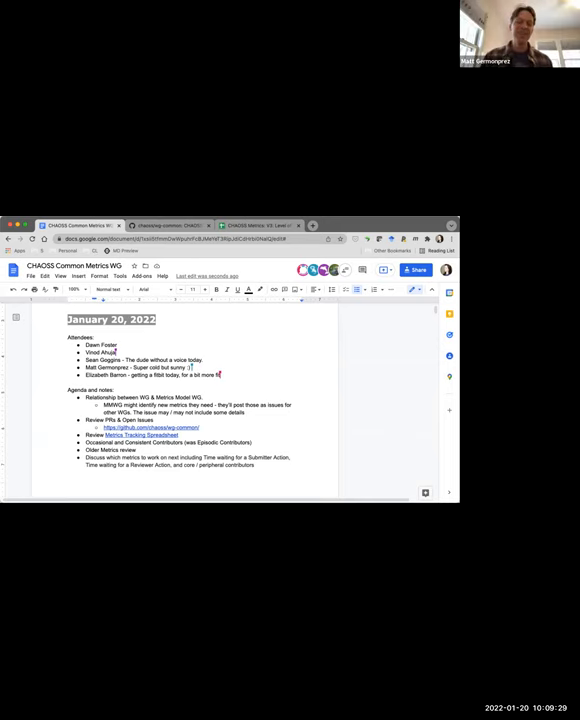
pyautogui.write('about what to')
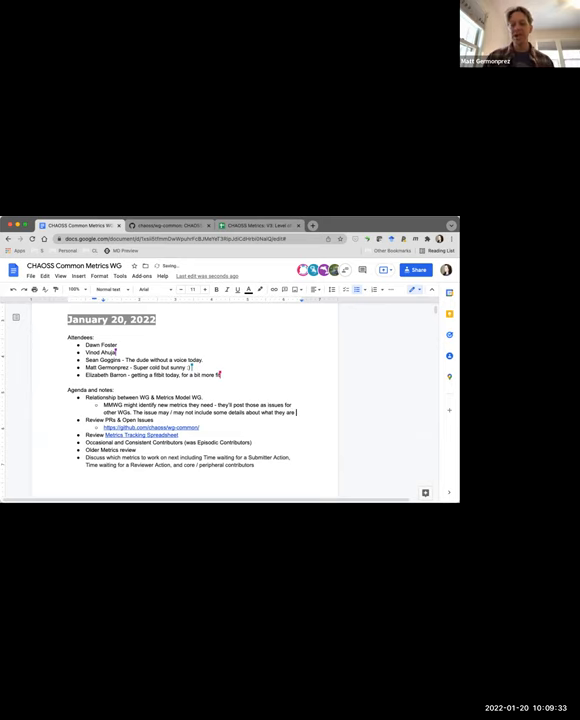
pyautogui.write('looking for.')
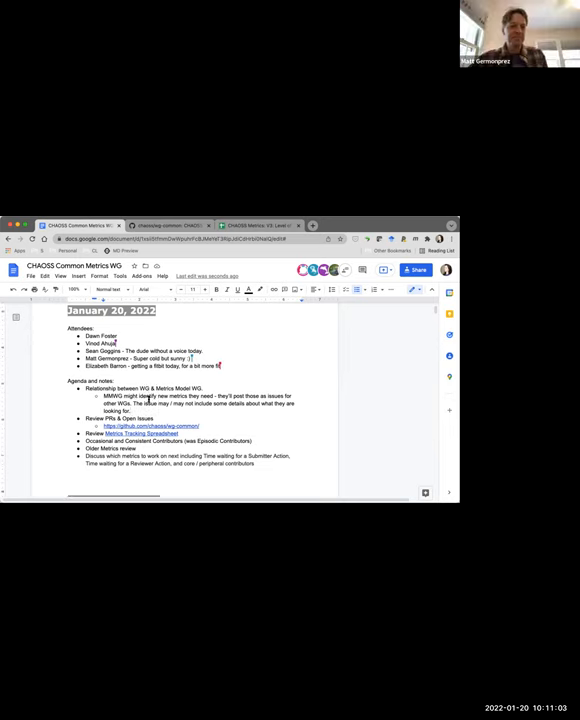
pyautogui.scroll(-3)
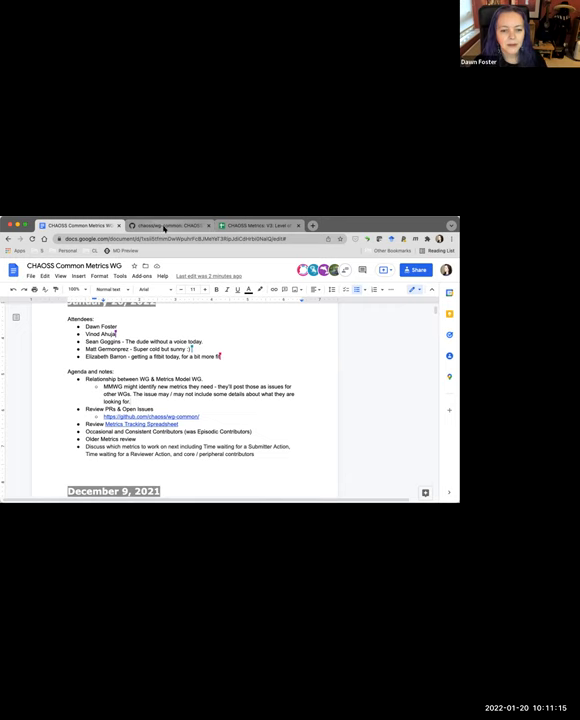
# Step: Show the chaoss/wg-common repository's Pull requests list, which has none open
pyautogui.click(178, 226)
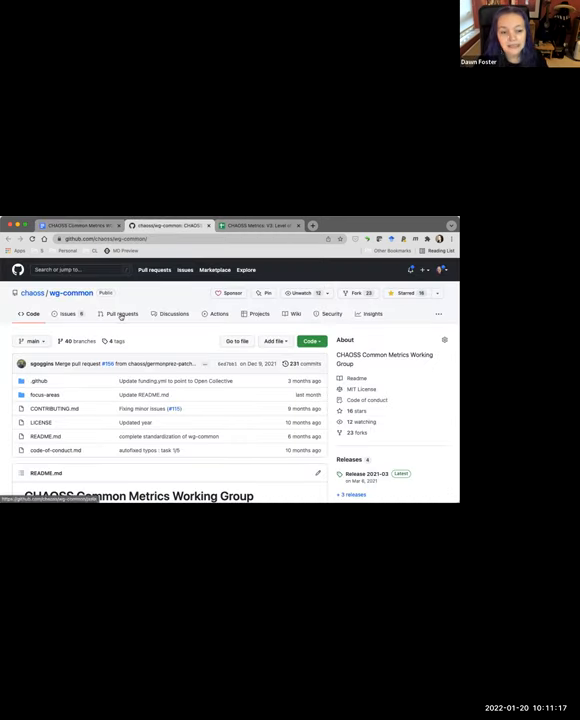
pyautogui.click(120, 314)
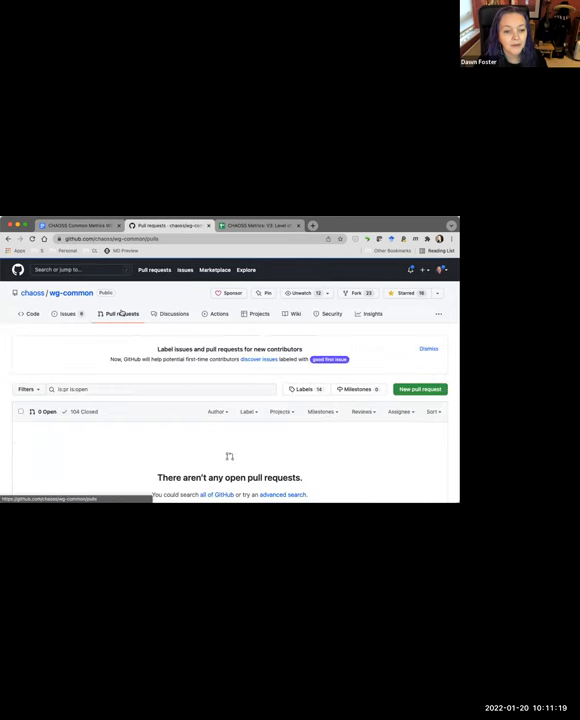
pyautogui.moveTo(88, 304)
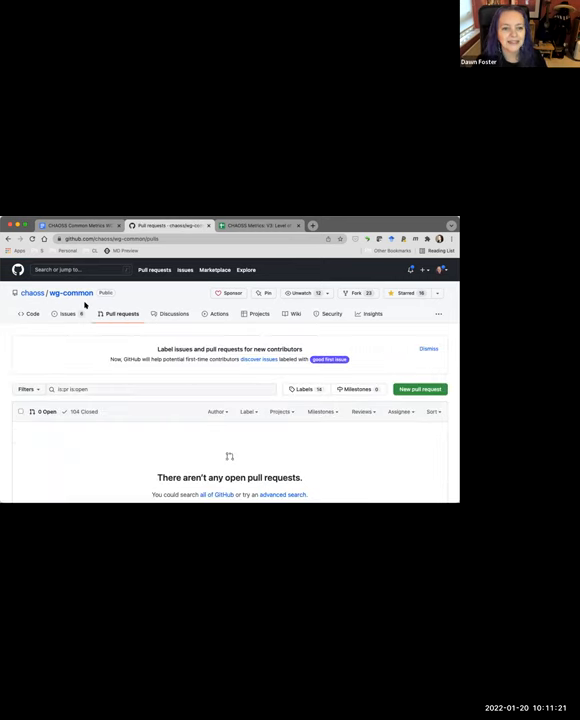
pyautogui.moveTo(66, 314)
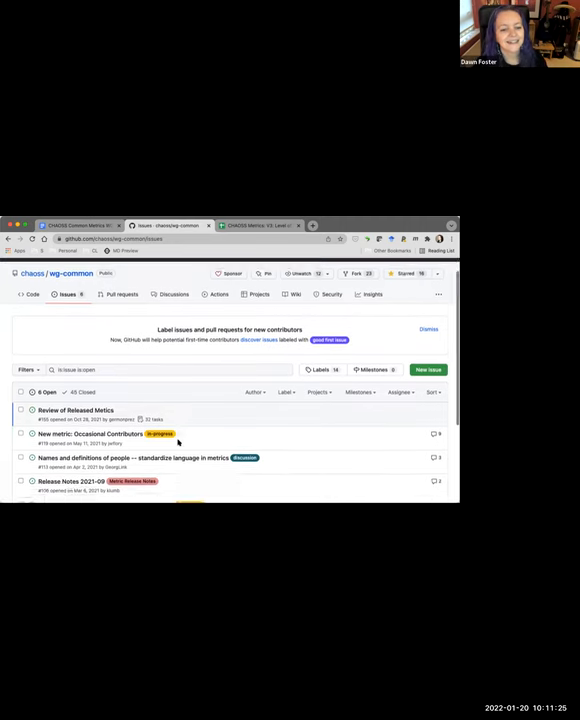
# Step: Scroll through the eight open issues in chaoss/wg-common
pyautogui.scroll(-3)
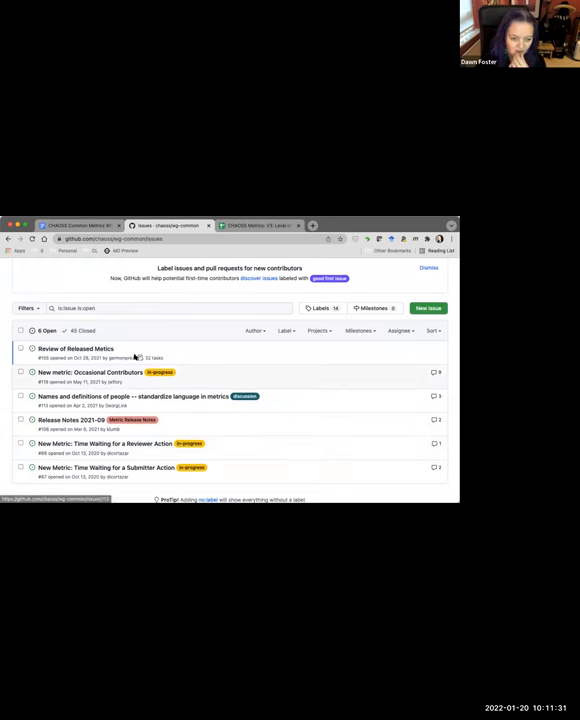
pyautogui.moveTo(76, 348)
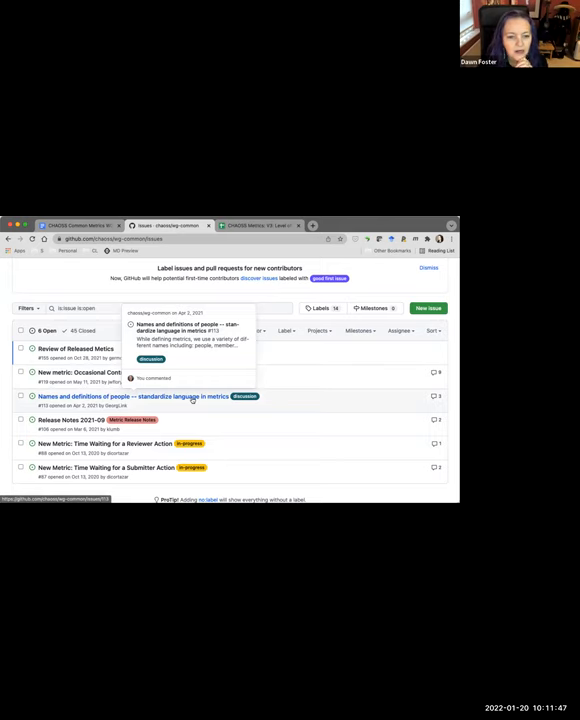
pyautogui.moveTo(188, 400)
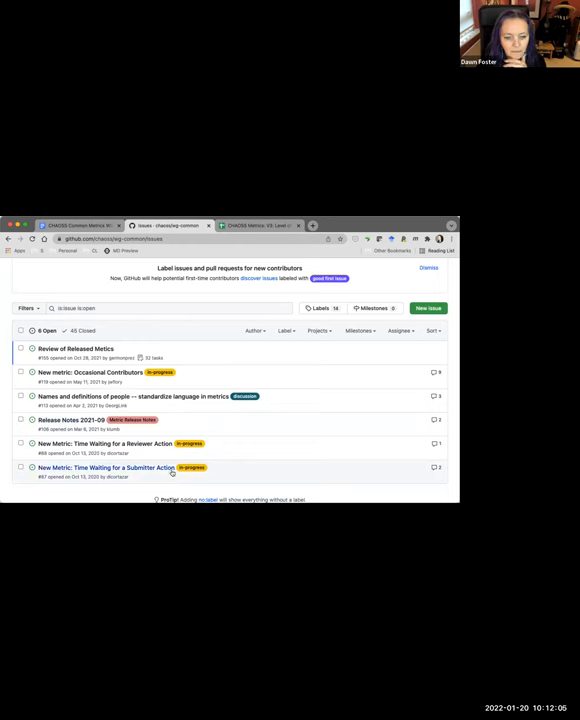
pyautogui.moveTo(168, 474)
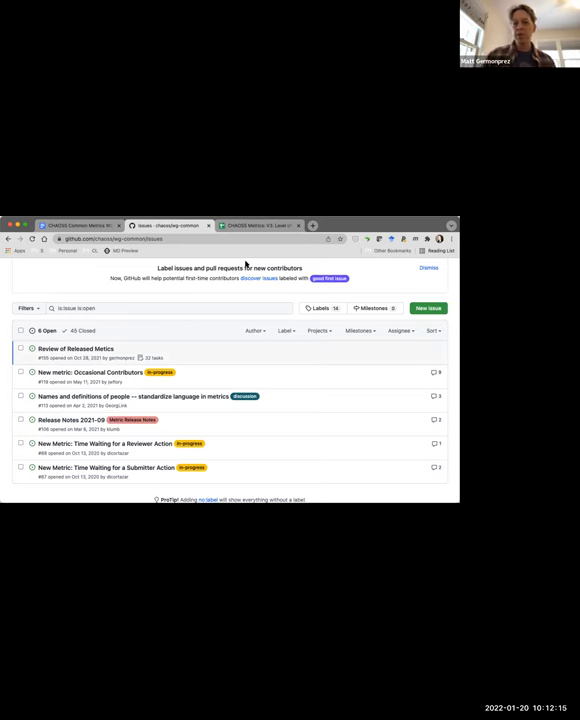
pyautogui.moveTo(236, 300)
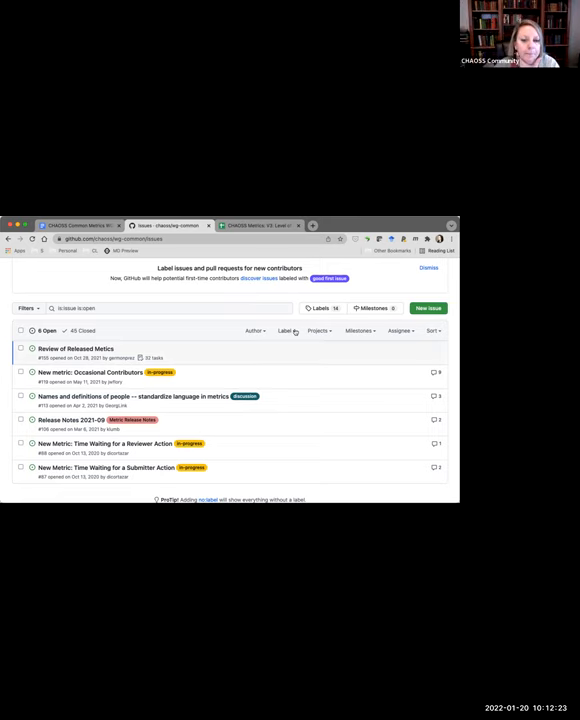
# Step: Filter the wg-common open issues by a chosen label from the Label dropdown
pyautogui.click(286, 330)
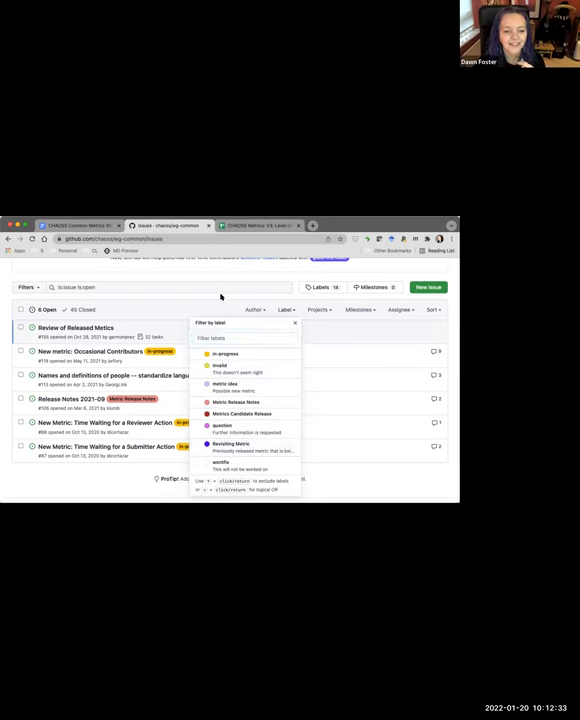
pyautogui.click(220, 300)
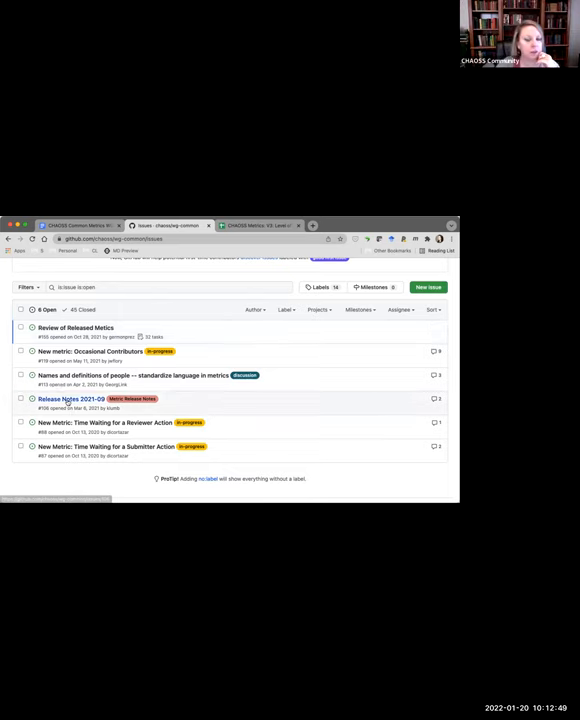
# Step: Open the Release Notes 2021-09 issue and read down through its discussion
pyautogui.click(66, 398)
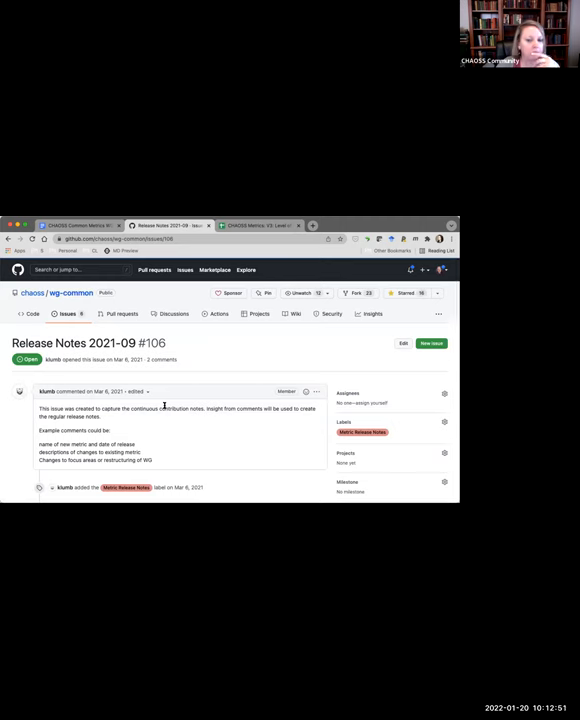
pyautogui.scroll(-3)
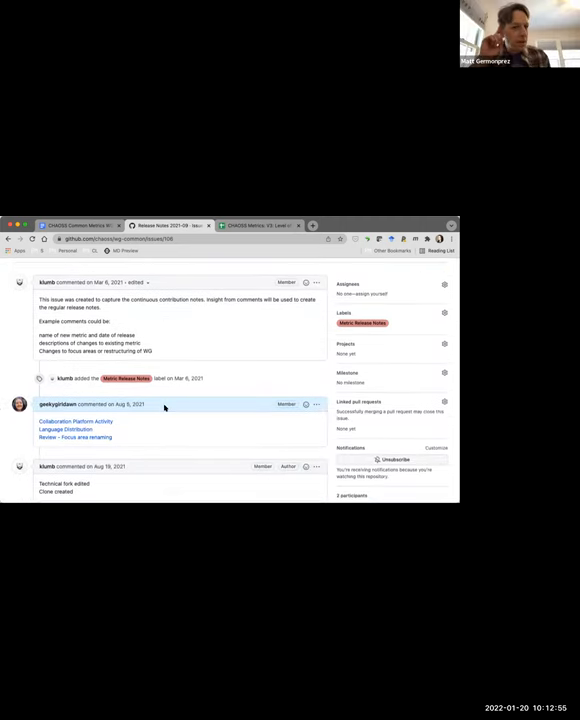
pyautogui.scroll(-3)
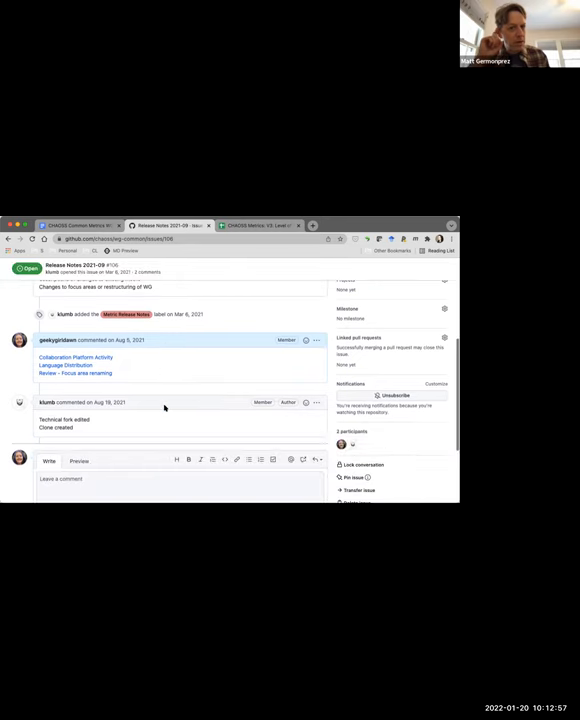
pyautogui.scroll(-3)
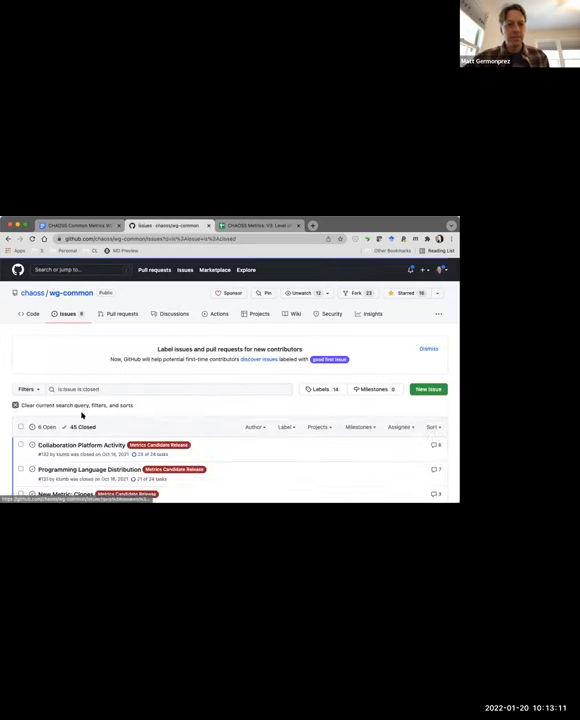
# Step: Scroll through the release-labelled issues and back to the Release Notes issue's latest comment
pyautogui.scroll(-3)
pyautogui.write(' release')
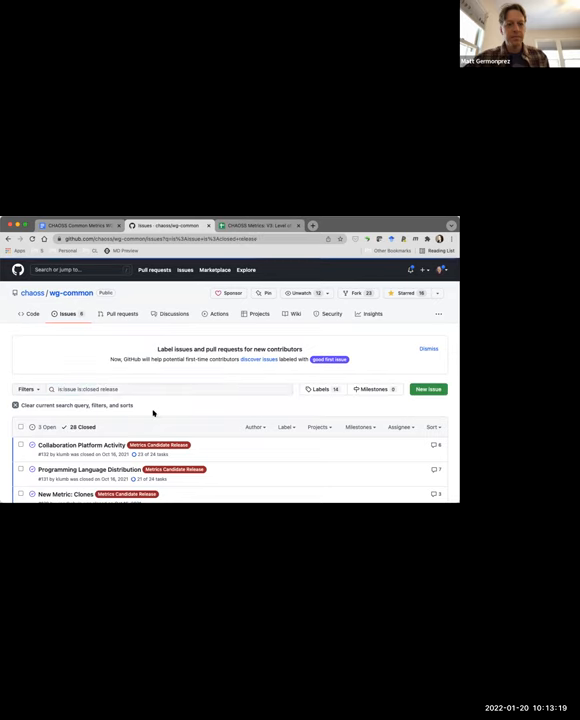
pyautogui.moveTo(138, 396)
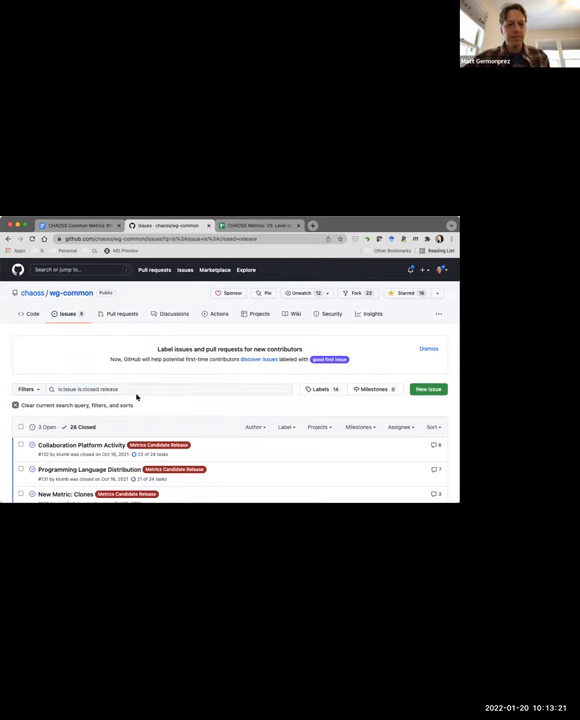
pyautogui.scroll(-3)
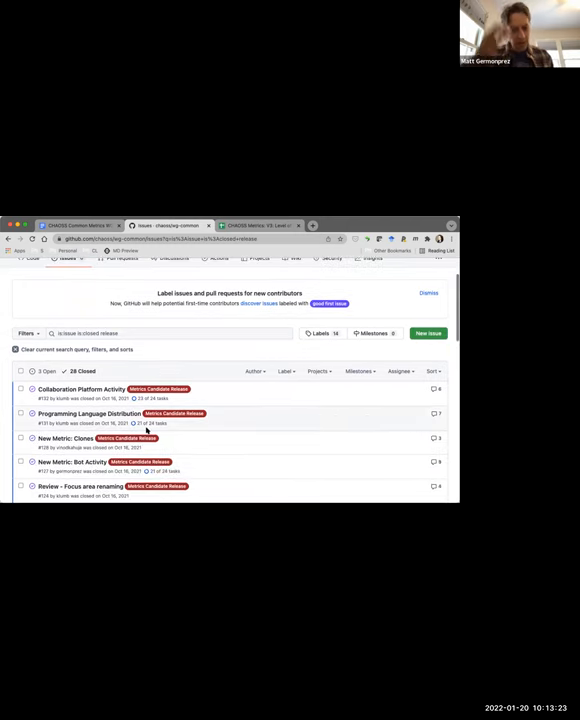
pyautogui.scroll(-3)
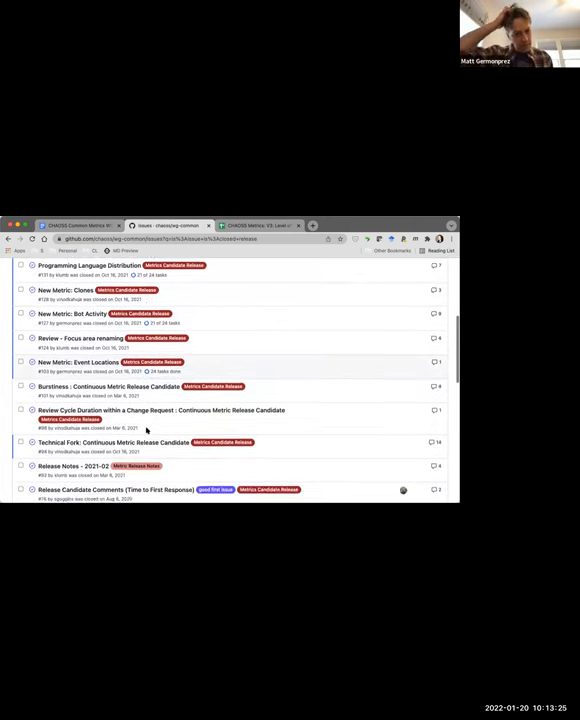
pyautogui.scroll(-3)
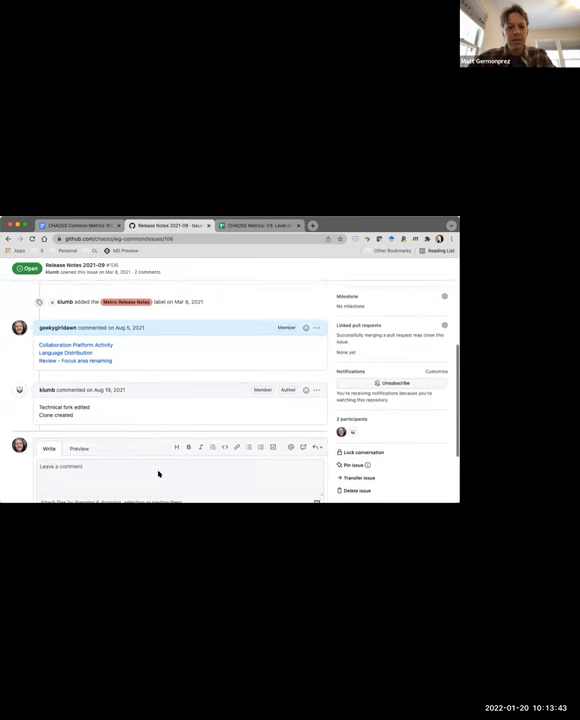
# Step: Comment that the release is done, asking about the next one, and close the issue with it
pyautogui.write("Closing this one, since it's")
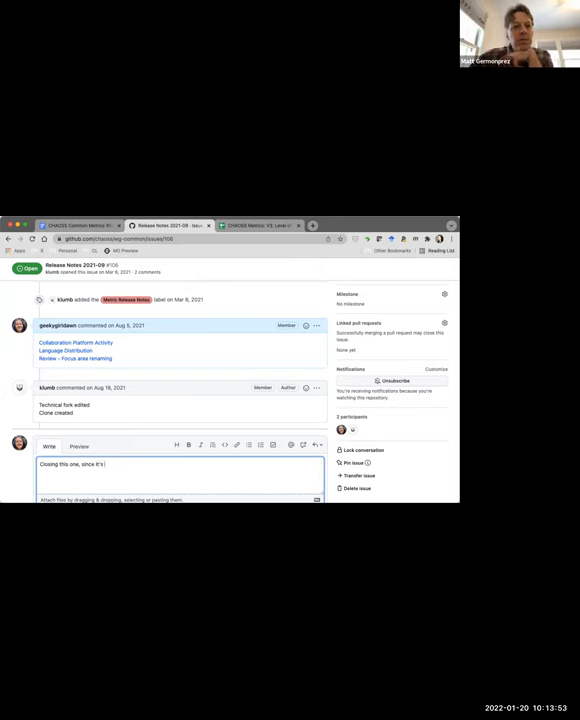
pyautogui.write('done.')
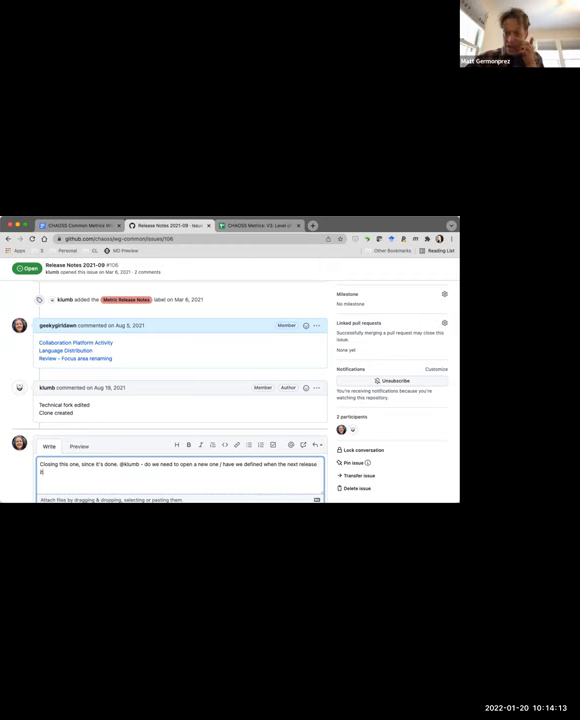
pyautogui.scroll(-3)
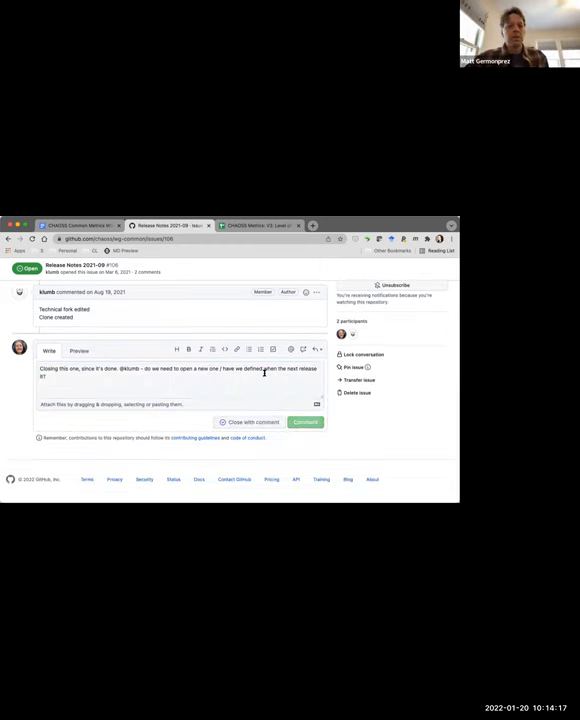
pyautogui.click(250, 422)
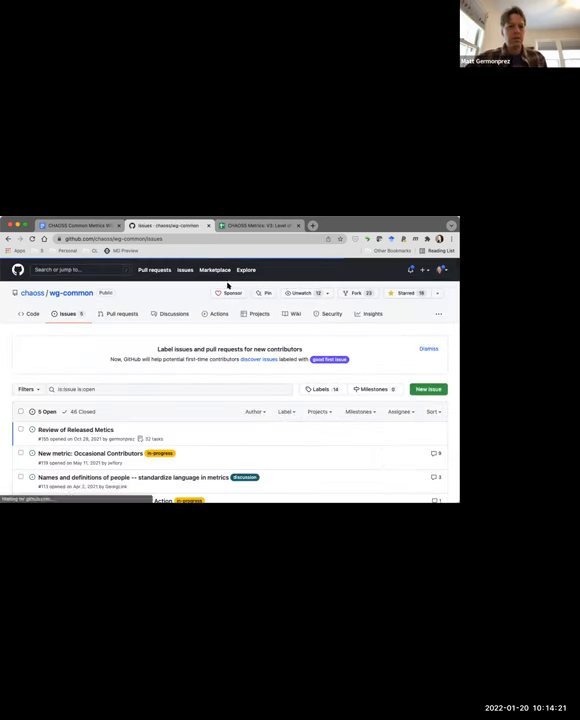
# Step: Review the three remaining open issues, including the Occasional Contributors metric
pyautogui.scroll(-3)
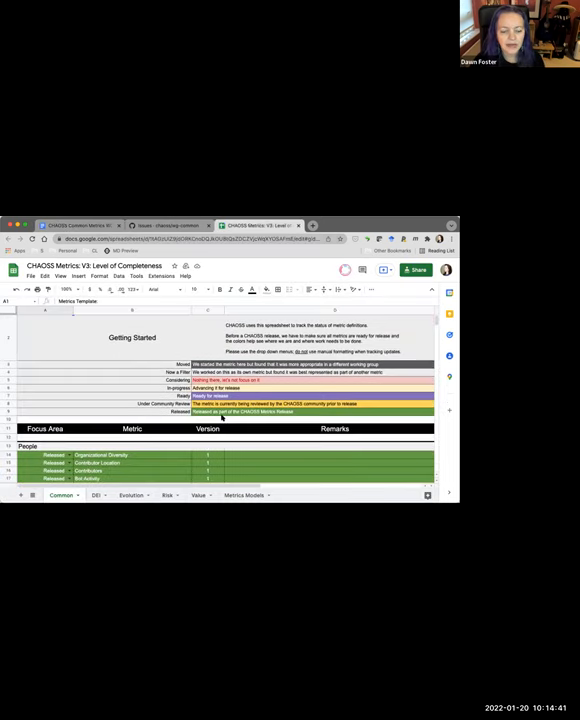
# Step: Scroll the Common sheet's completeness rows from People metrics down to Event Diversity
pyautogui.scroll(-3)
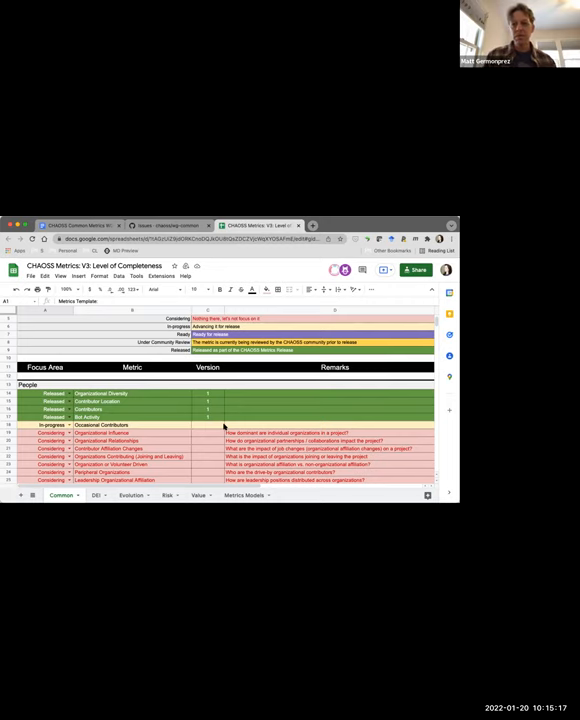
pyautogui.scroll(-3)
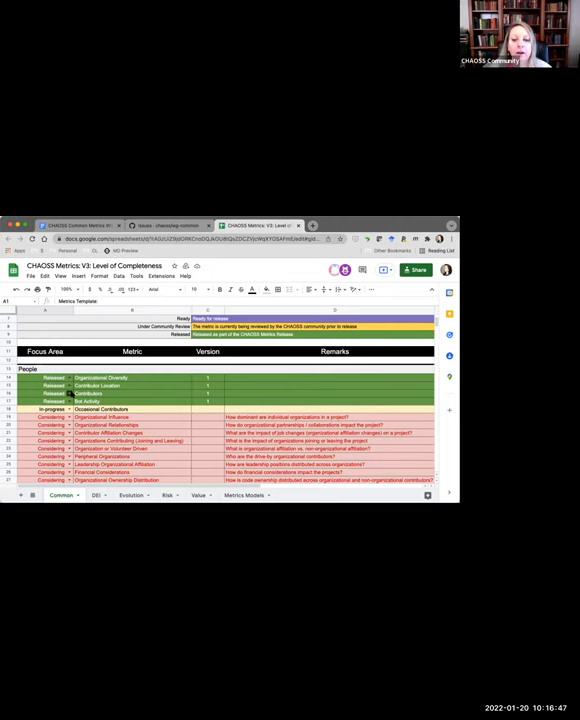
pyautogui.scroll(-3)
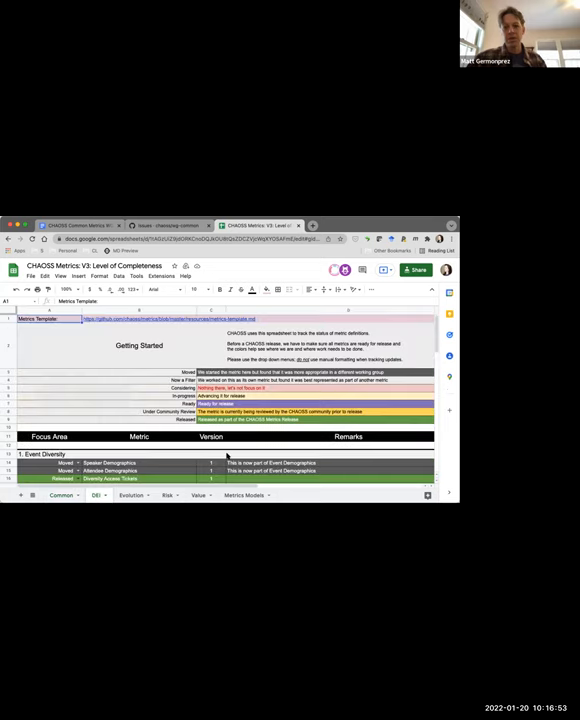
pyautogui.scroll(-3)
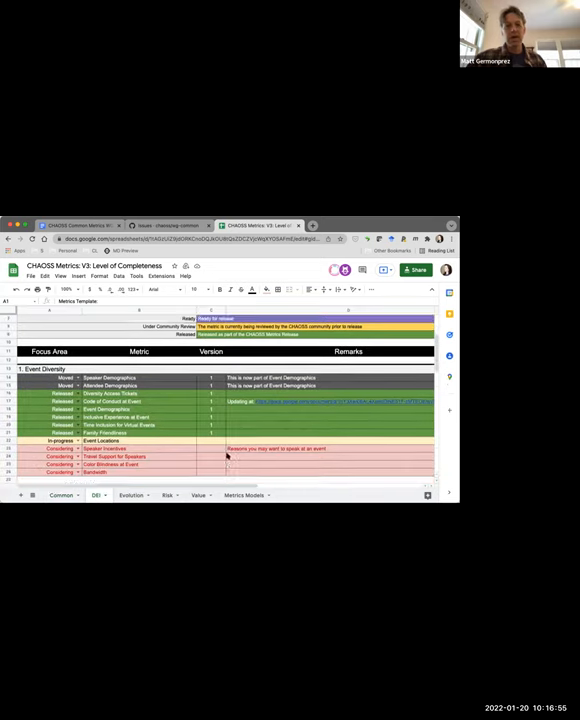
pyautogui.scroll(-3)
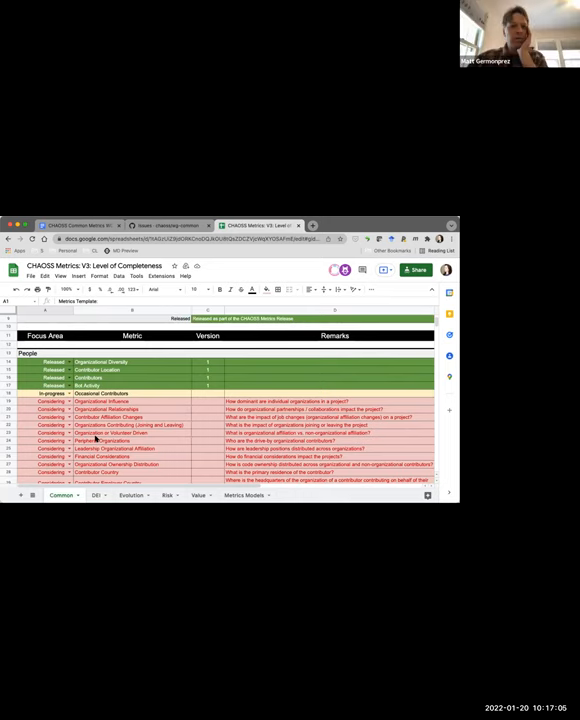
pyautogui.scroll(-3)
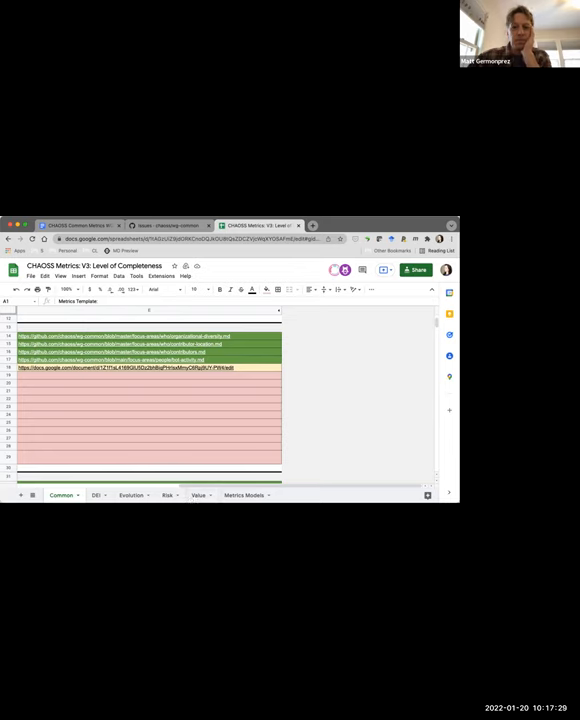
pyautogui.moveTo(188, 412)
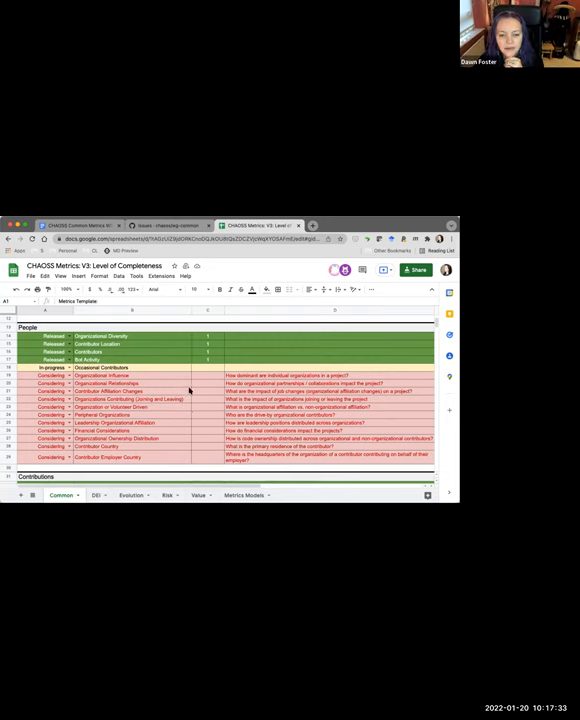
pyautogui.scroll(-3)
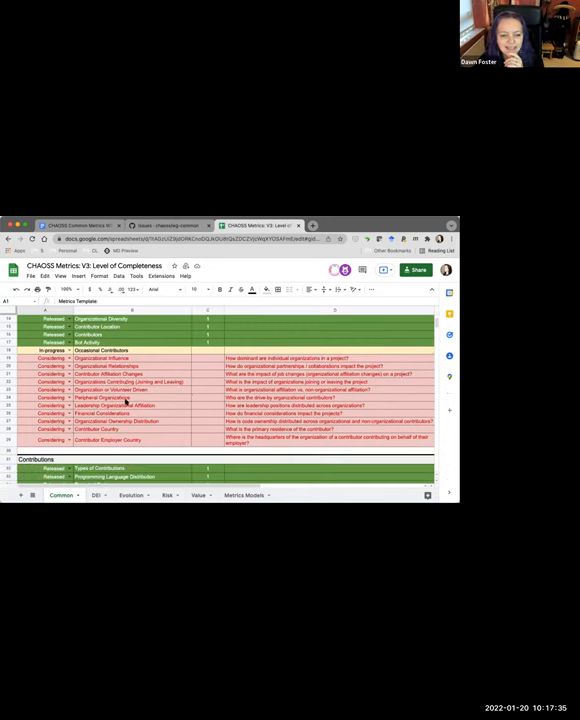
pyautogui.scroll(-3)
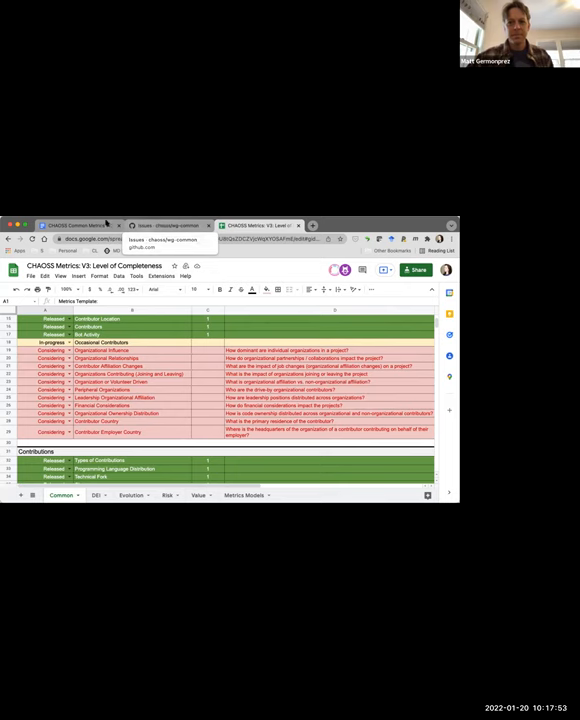
# Step: Read the Occasional Contributors metric draft down to its Description section
pyautogui.click(70, 224)
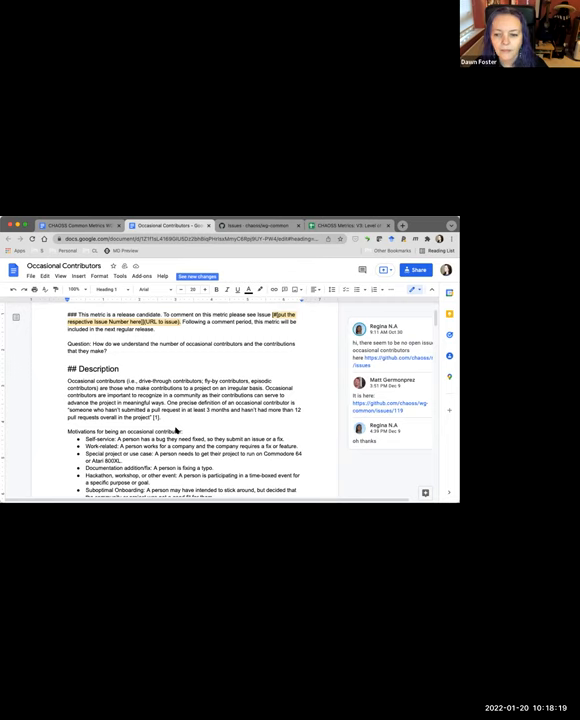
pyautogui.scroll(-3)
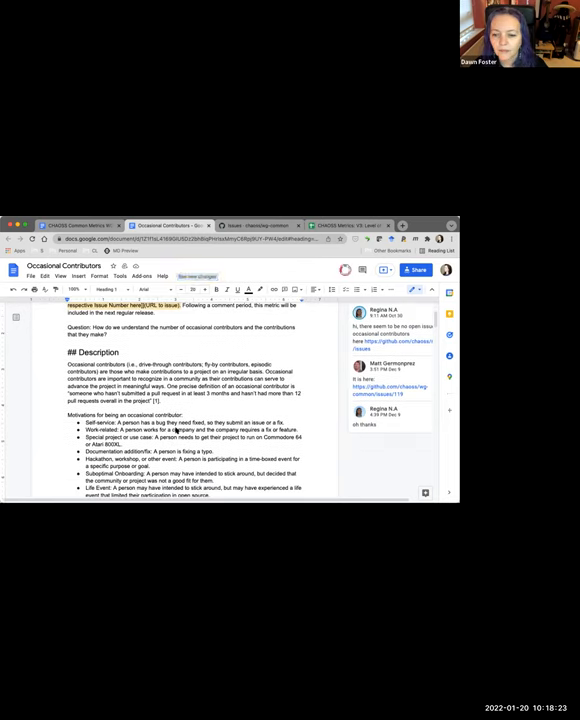
pyautogui.scroll(-3)
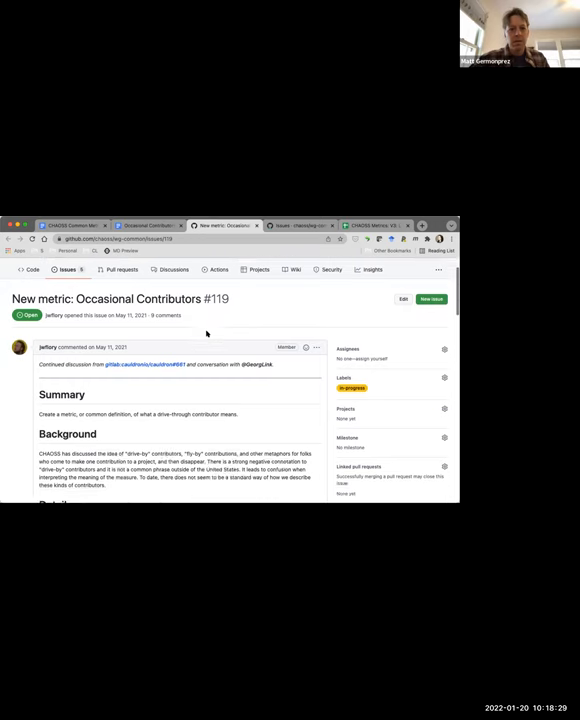
pyautogui.scroll(-3)
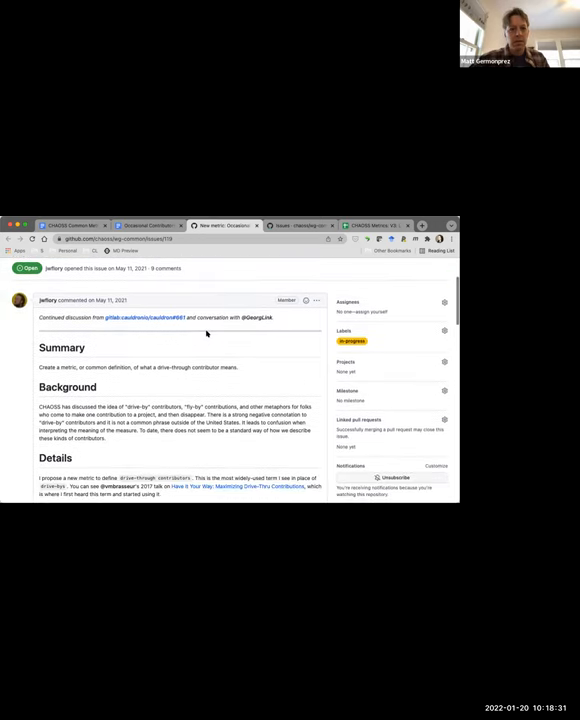
pyautogui.scroll(-3)
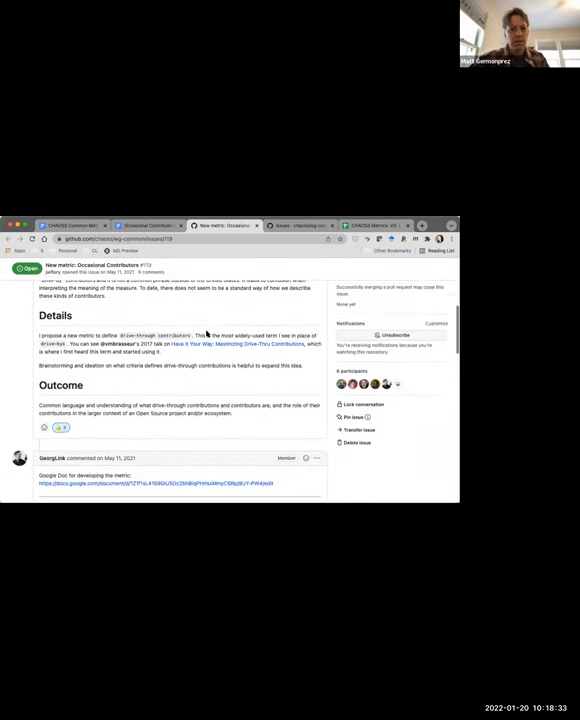
pyautogui.scroll(-3)
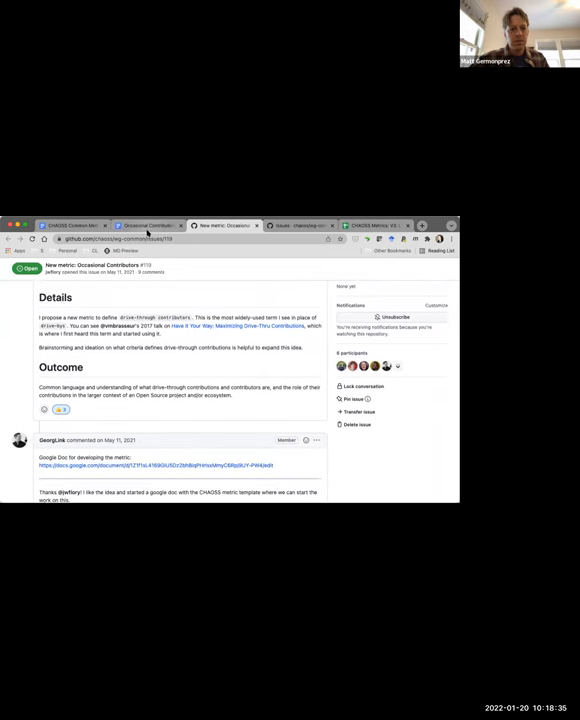
pyautogui.scroll(-3)
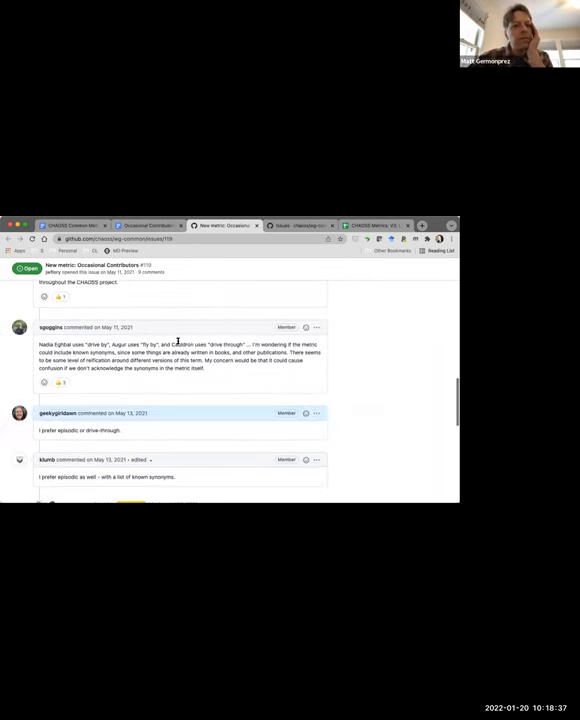
pyautogui.scroll(-3)
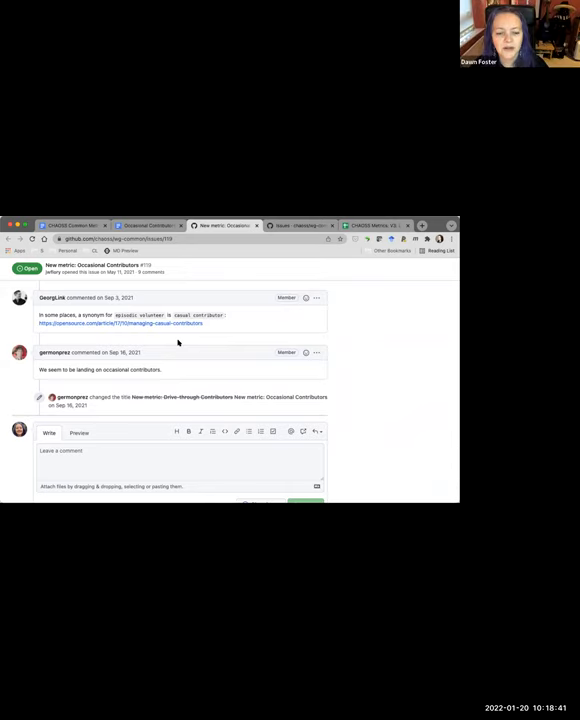
pyautogui.moveTo(120, 378)
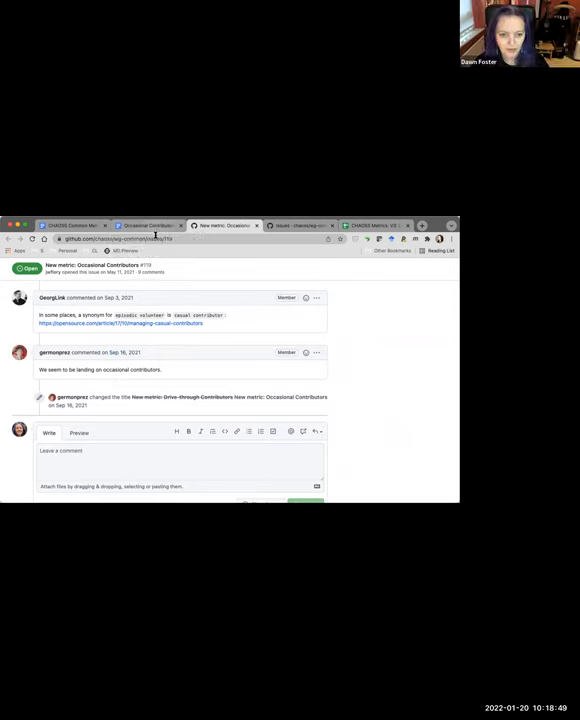
pyautogui.click(150, 224)
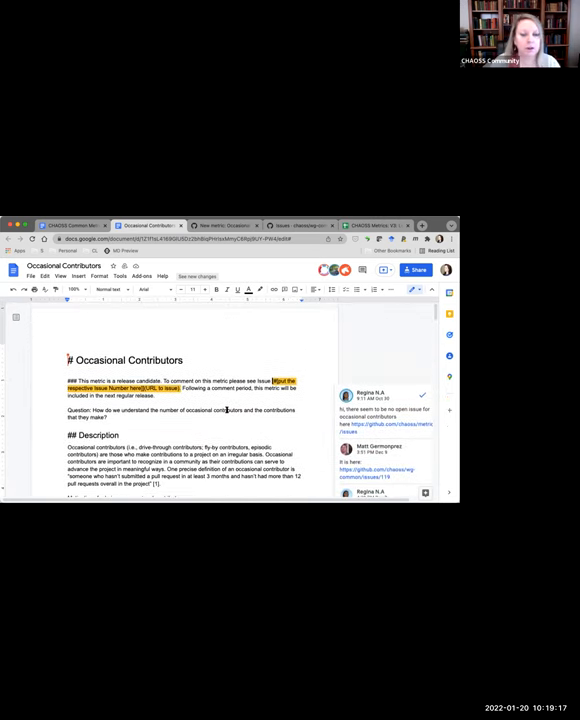
# Step: Scroll through the Occasional Contributors draft, then return to the Common Metrics WG notes
pyautogui.scroll(-3)
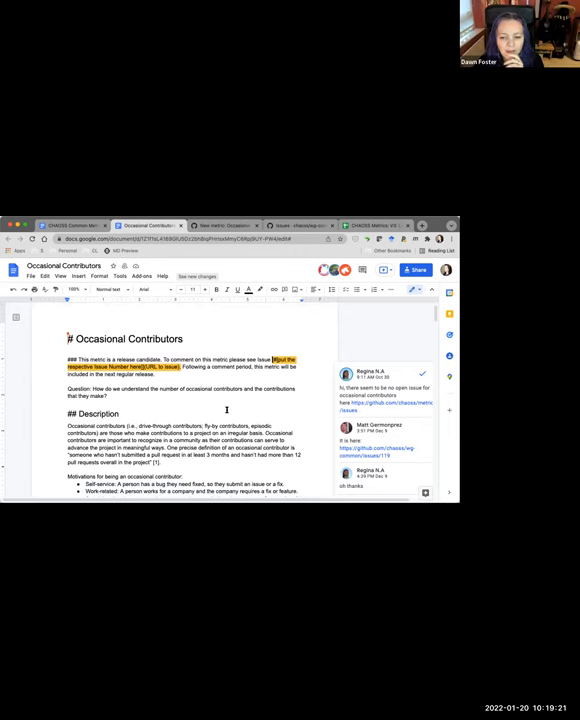
pyautogui.moveTo(248, 344)
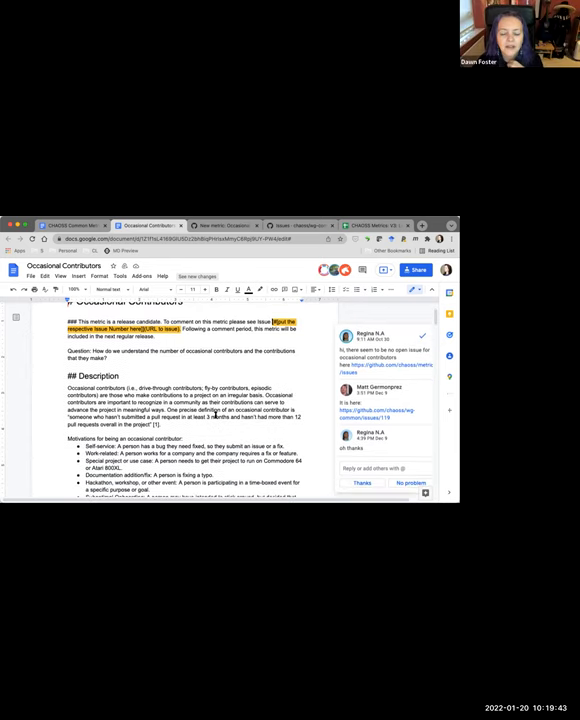
pyautogui.scroll(-3)
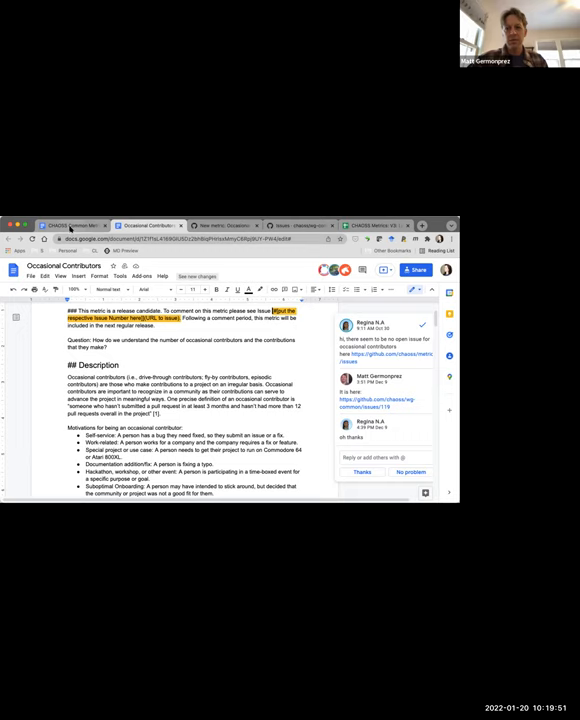
pyautogui.click(76, 228)
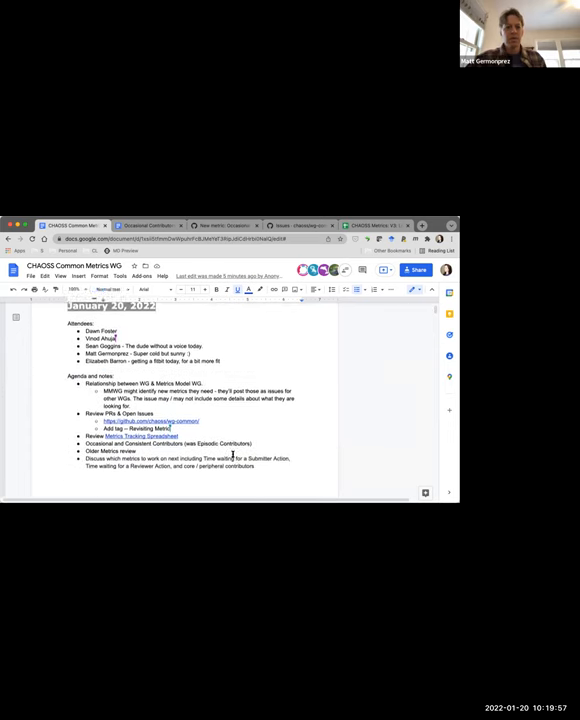
# Step: Glance at the Occasional Contributors draft and place the cursor under its agenda bullet
pyautogui.scroll(-3)
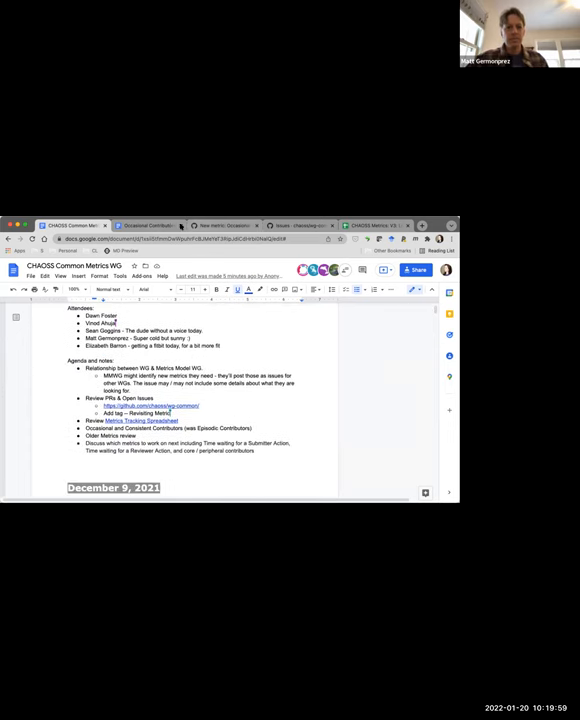
pyautogui.click(160, 224)
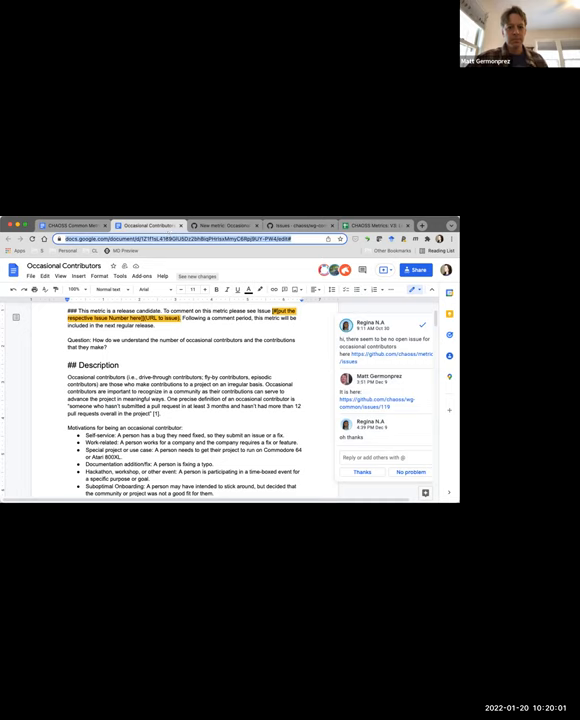
pyautogui.click(64, 224)
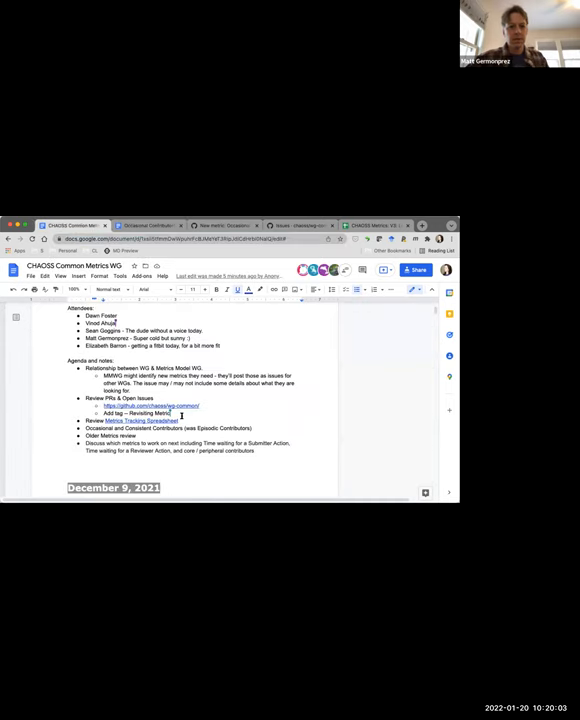
pyautogui.click(254, 428)
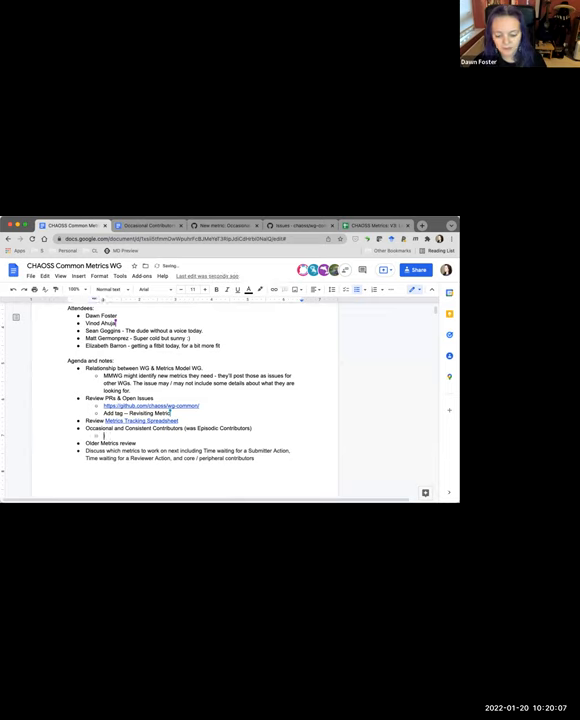
# Step: Add the action item 'AI: Matt ... next steps ... Probably' under Occasional Contributors
pyautogui.write('Al: Matt to connect with Regina and finalize')
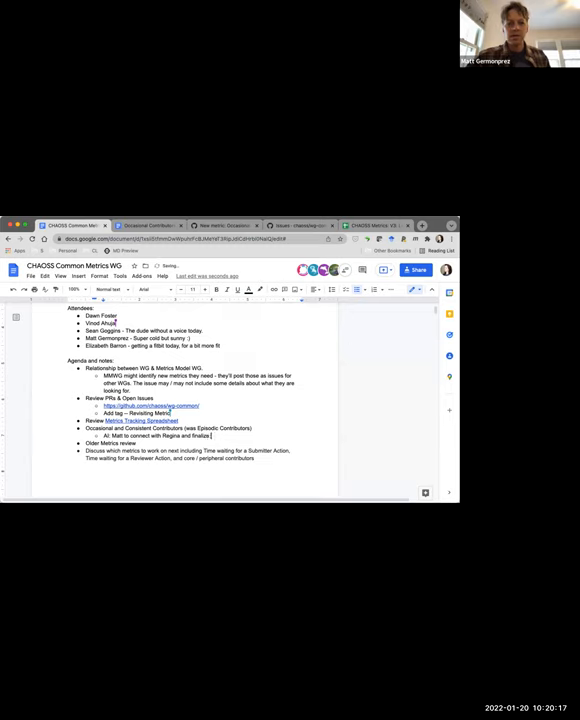
pyautogui.write('/ next steps.')
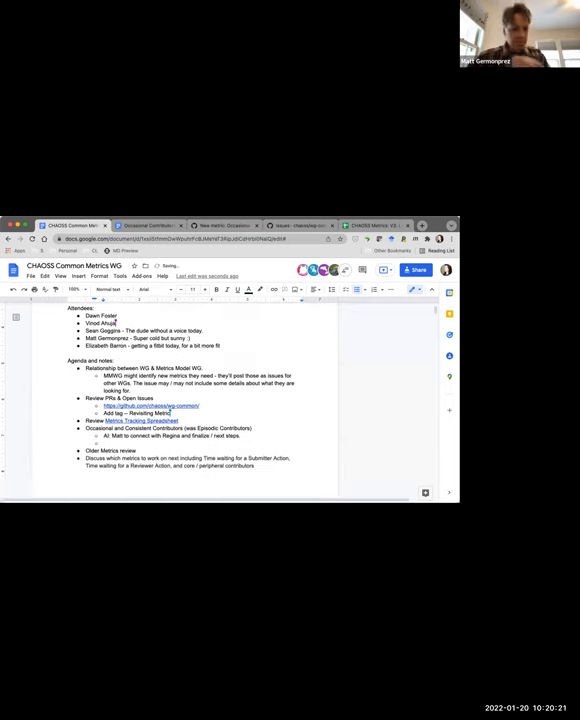
pyautogui.write('Probably')
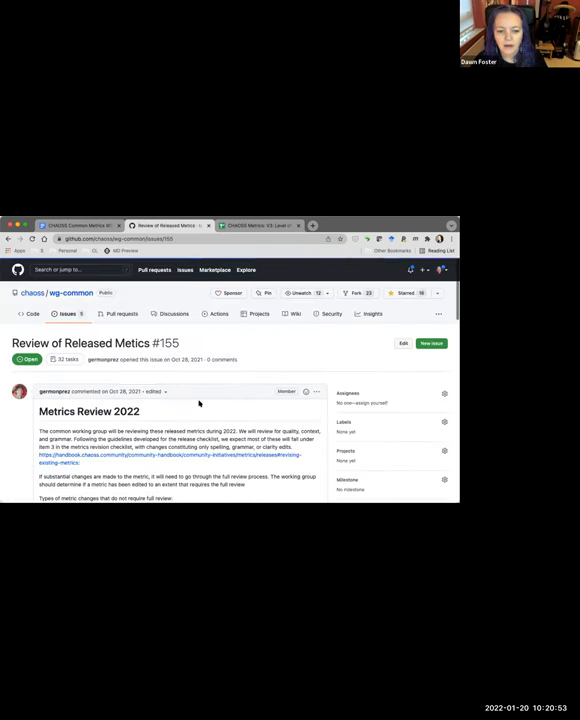
# Step: Scroll through issue #155's Metrics Review 2022 description and review steps
pyautogui.scroll(-3)
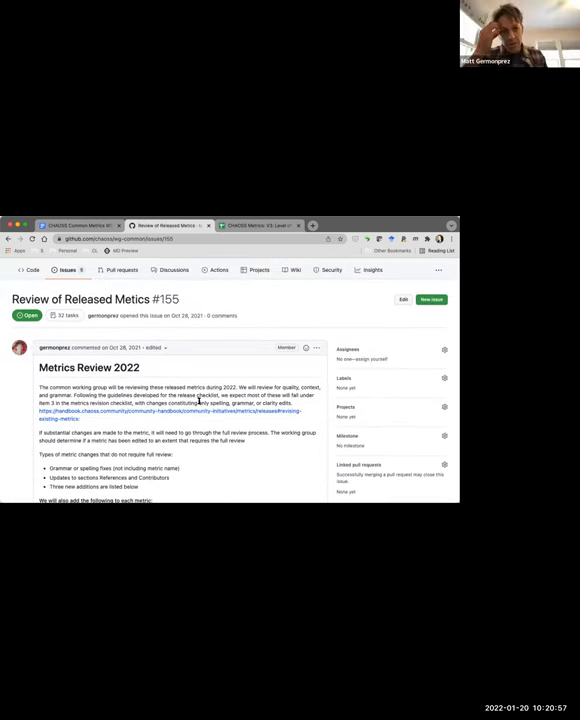
pyautogui.scroll(-3)
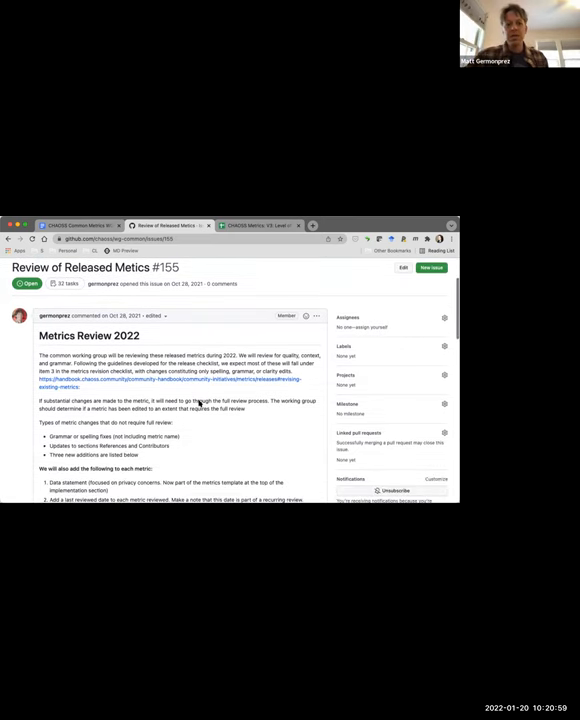
pyautogui.scroll(-3)
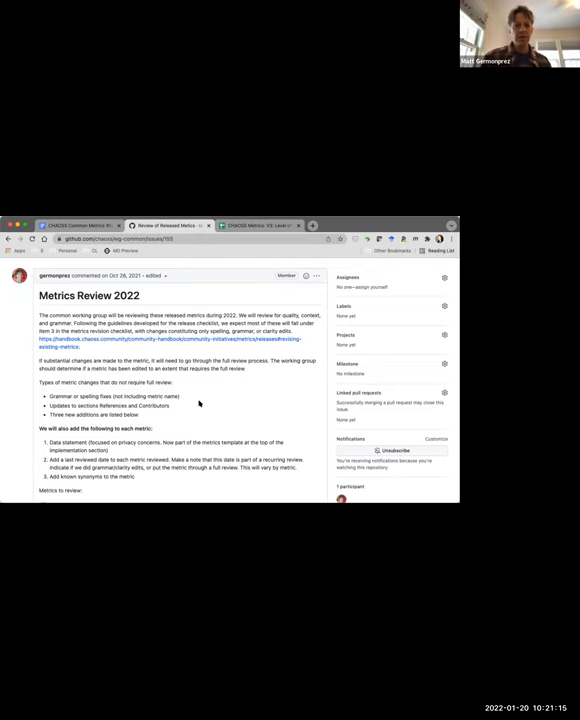
pyautogui.scroll(-3)
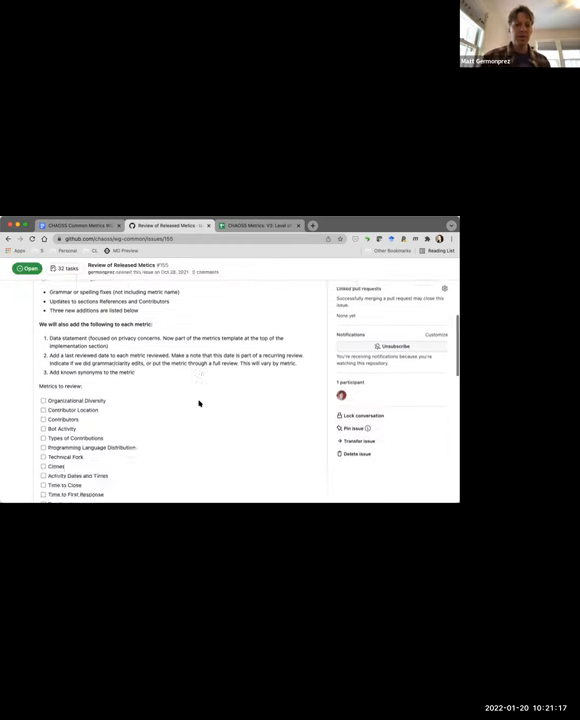
pyautogui.scroll(-3)
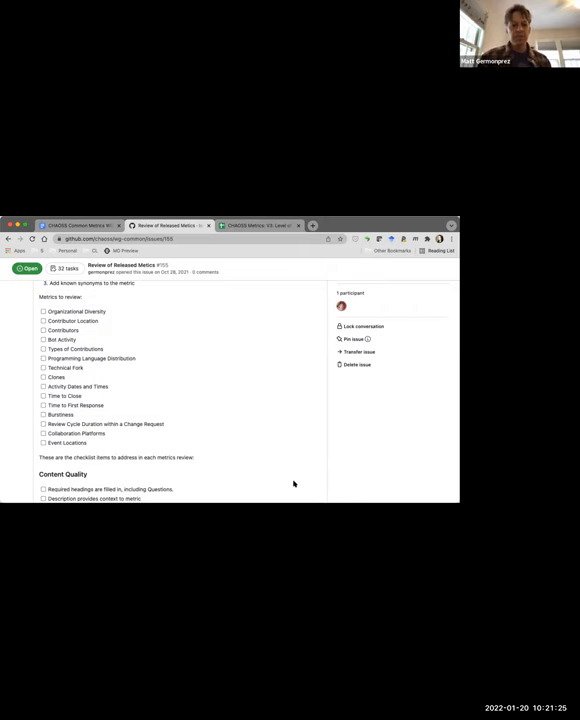
pyautogui.scroll(-3)
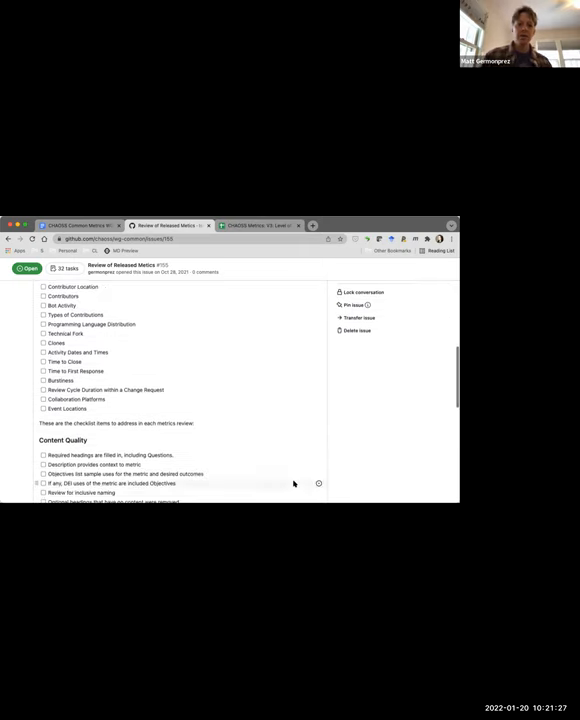
pyautogui.scroll(-3)
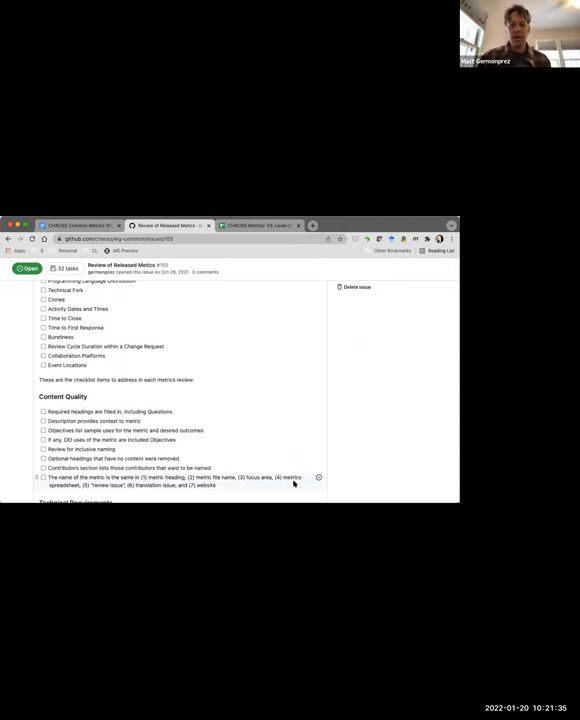
pyautogui.moveTo(294, 492)
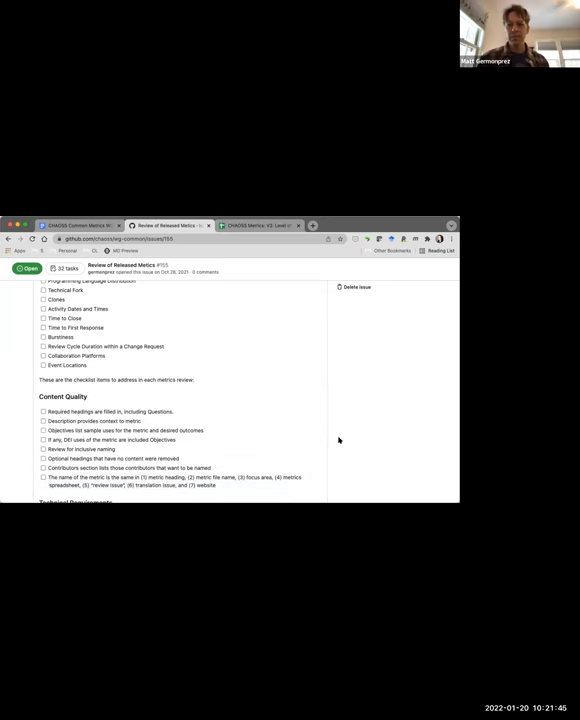
pyautogui.scroll(-3)
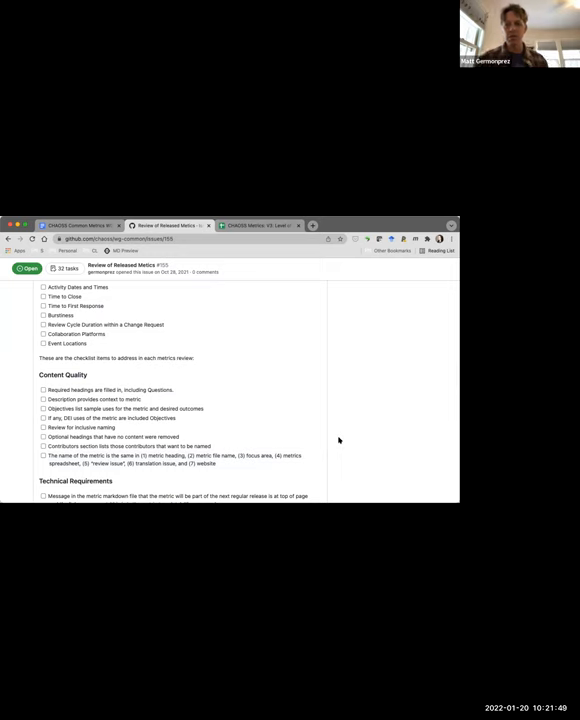
pyautogui.scroll(-3)
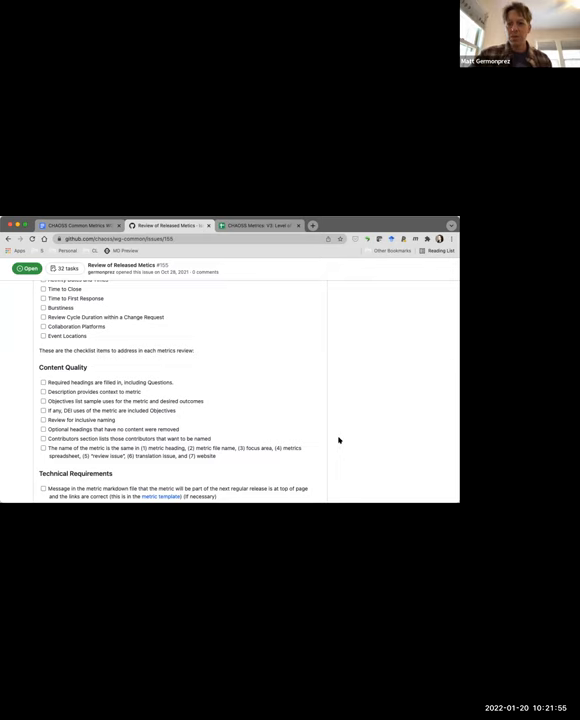
pyautogui.scroll(-3)
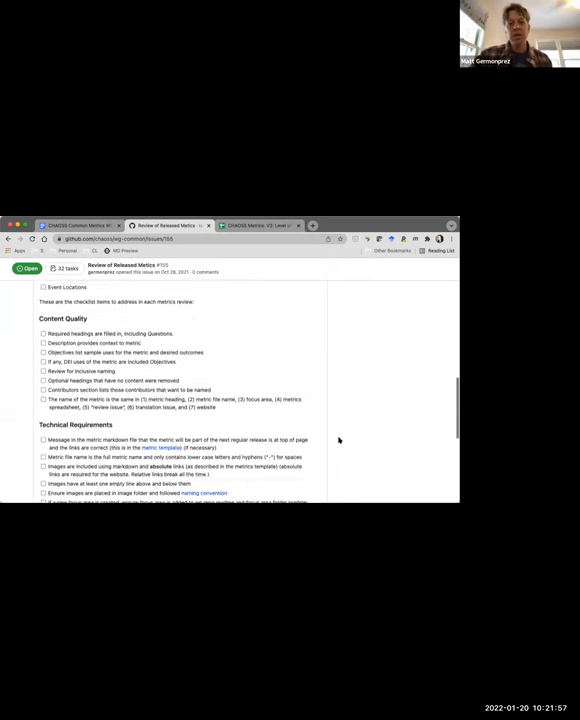
pyautogui.scroll(-3)
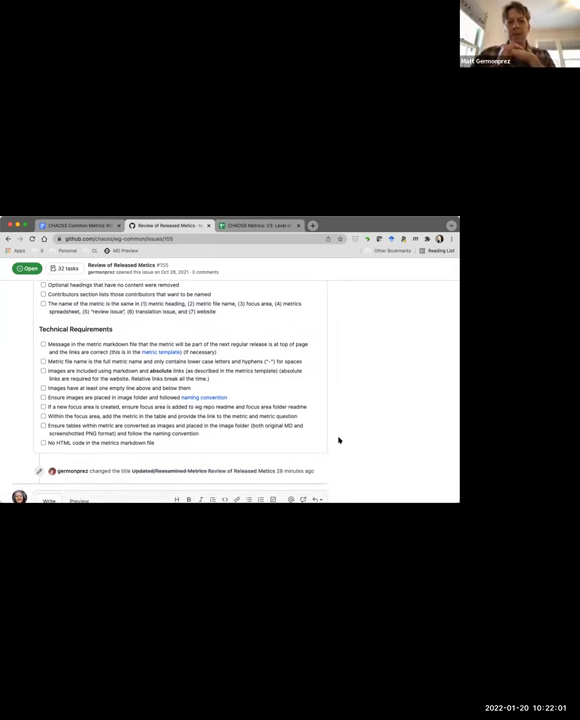
pyautogui.scroll(3)
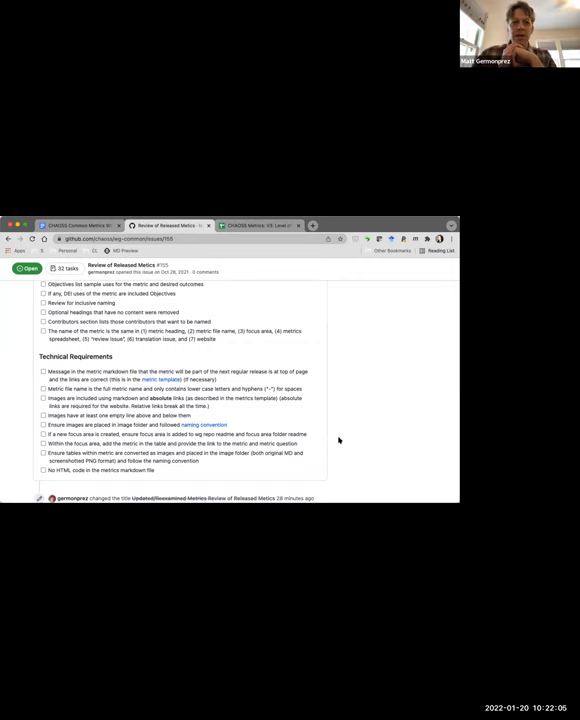
pyautogui.scroll(-3)
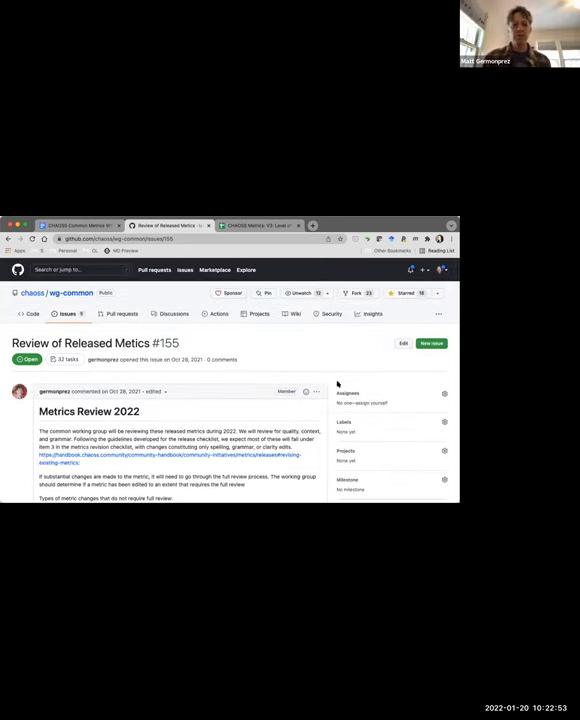
# Step: Retitle issue #155 to 'Umbrella Issue: Review of Released Metics' and review the description
pyautogui.click(402, 344)
pyautogui.write('Umbrella Issue: ')
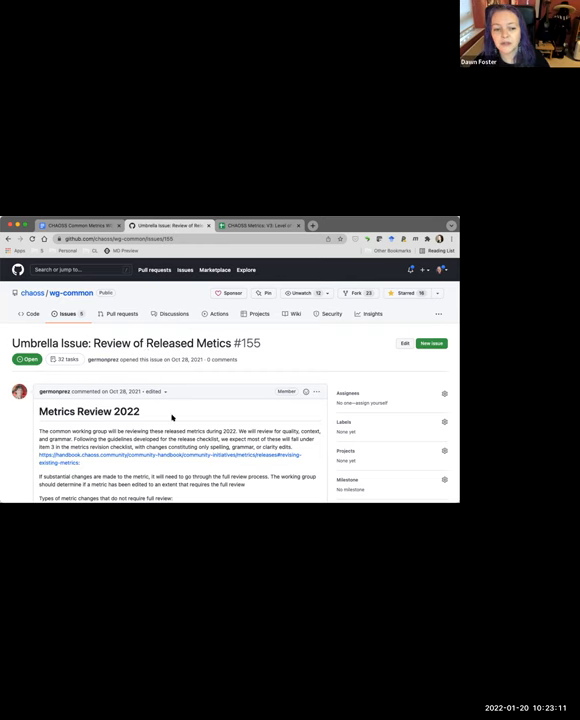
pyautogui.scroll(-3)
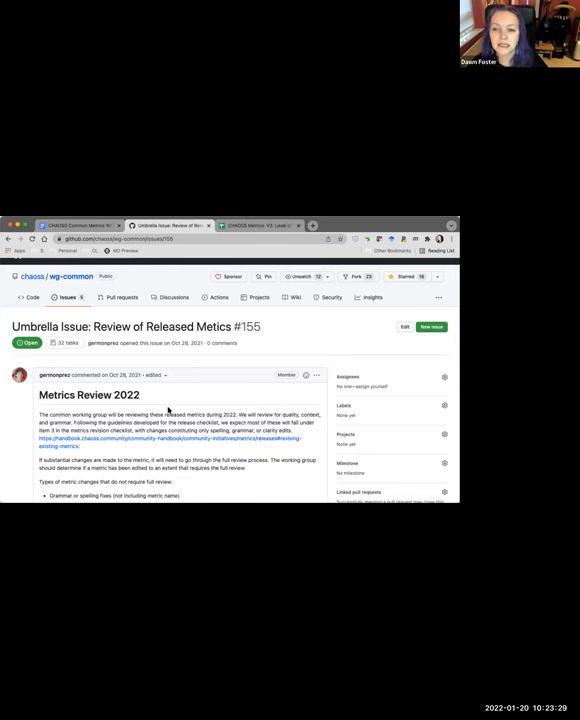
pyautogui.scroll(-3)
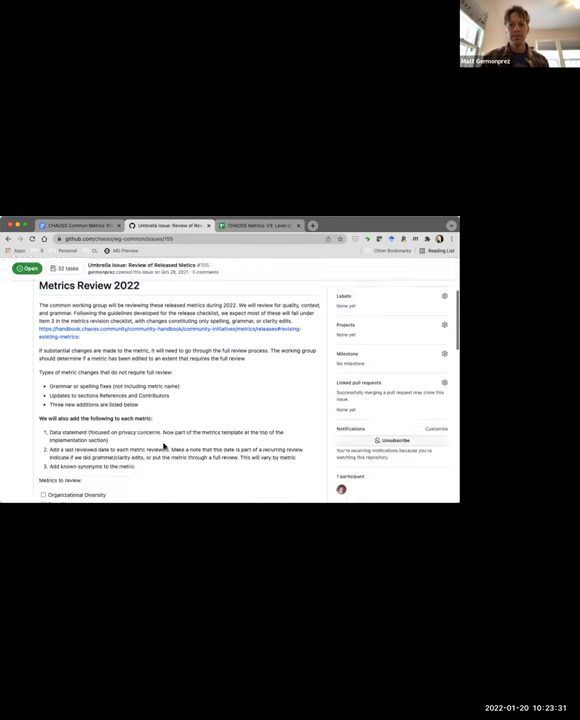
pyautogui.scroll(-3)
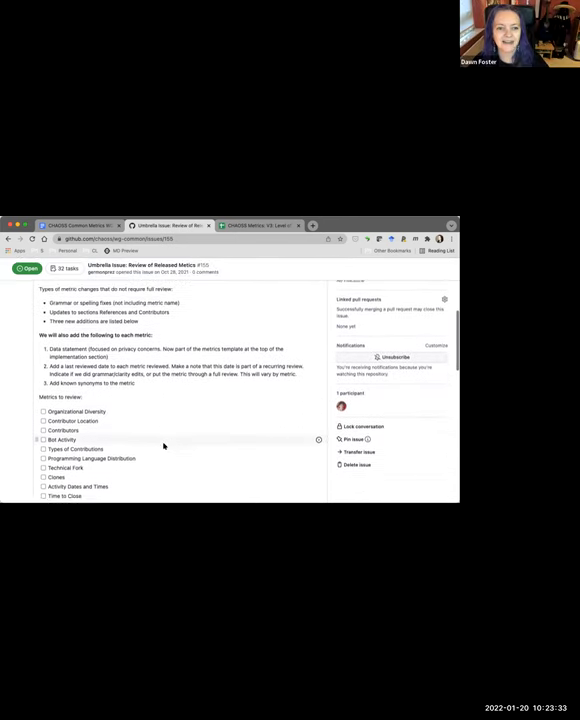
pyautogui.scroll(-3)
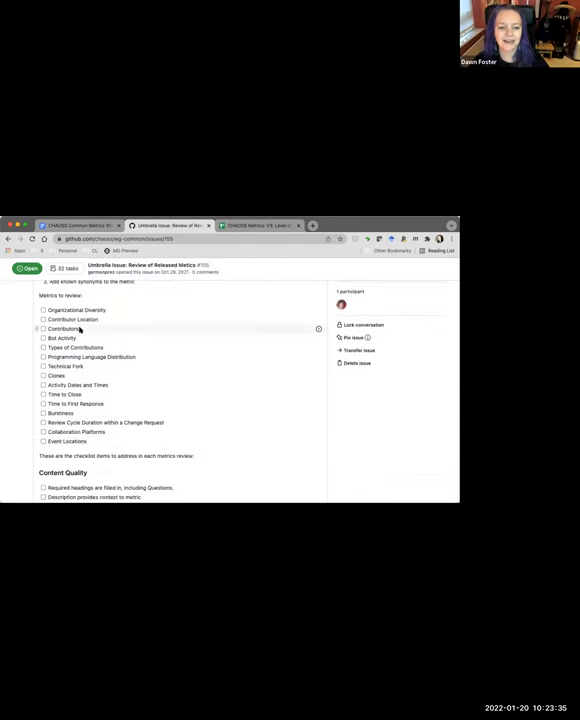
pyautogui.moveTo(84, 488)
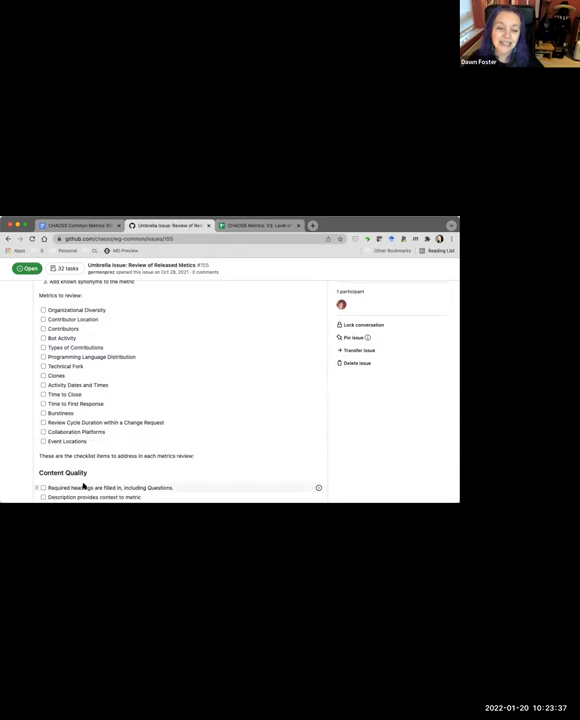
pyautogui.scroll(-3)
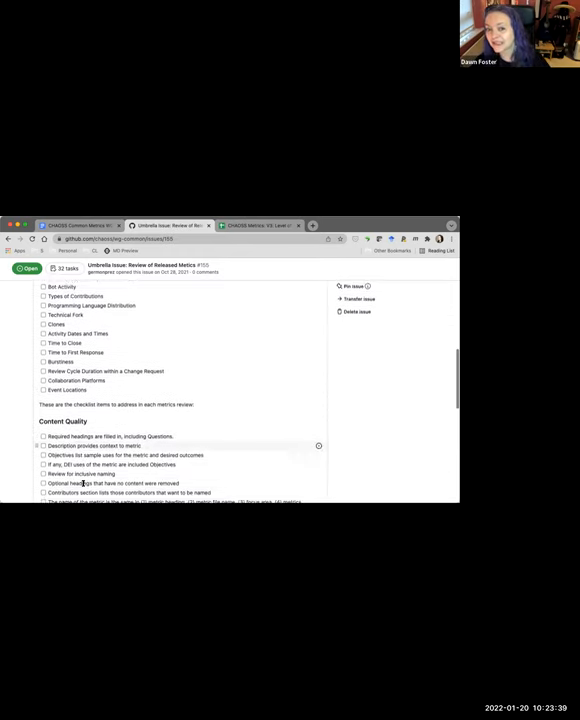
pyautogui.scroll(-3)
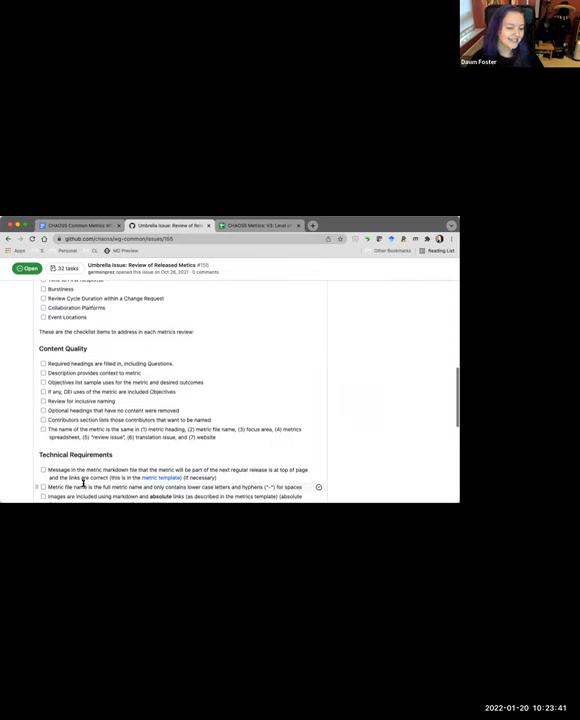
pyautogui.scroll(-3)
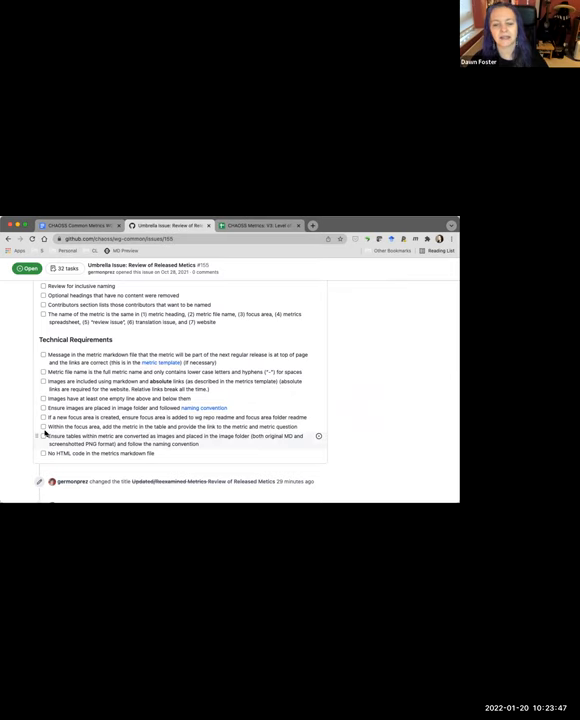
pyautogui.scroll(3)
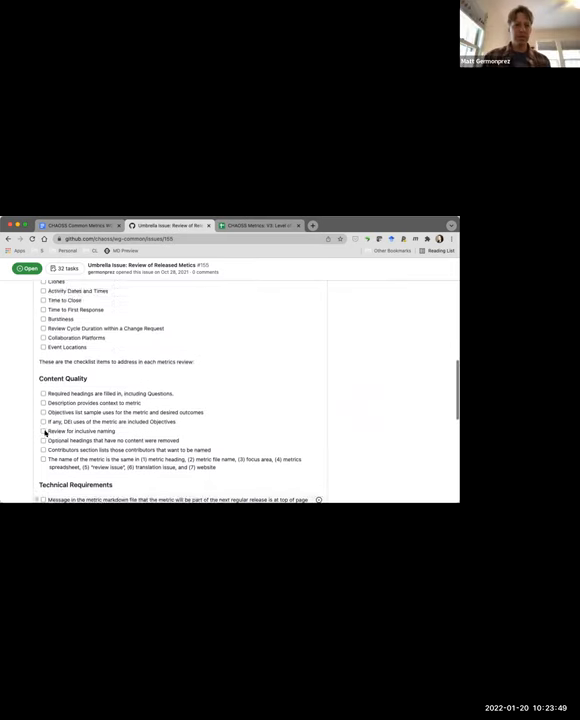
pyautogui.scroll(3)
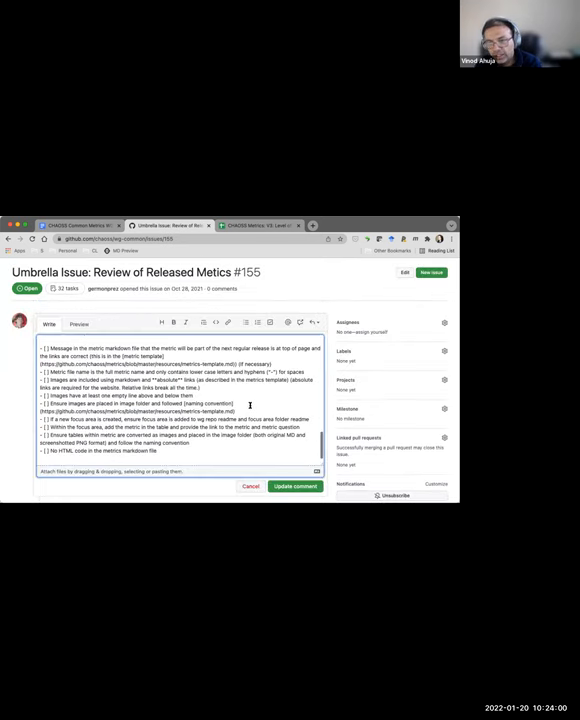
# Step: Scroll the issue description down to the metrics list where the checklist note goes
pyautogui.scroll(-3)
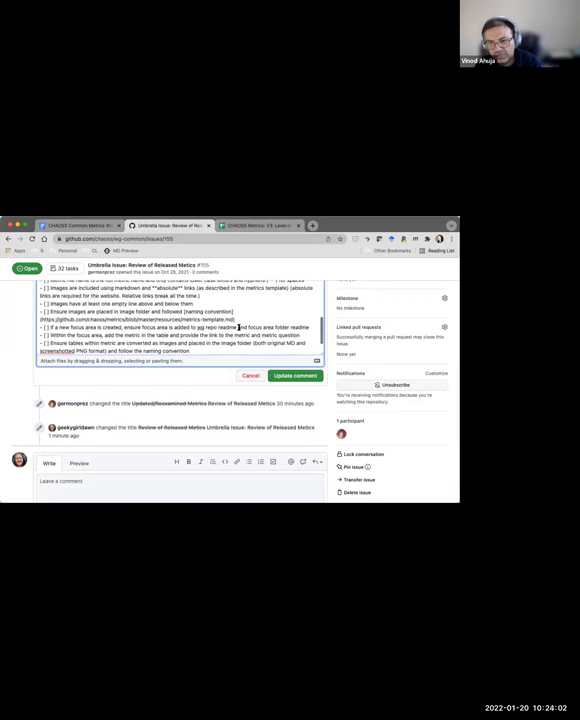
pyautogui.scroll(-3)
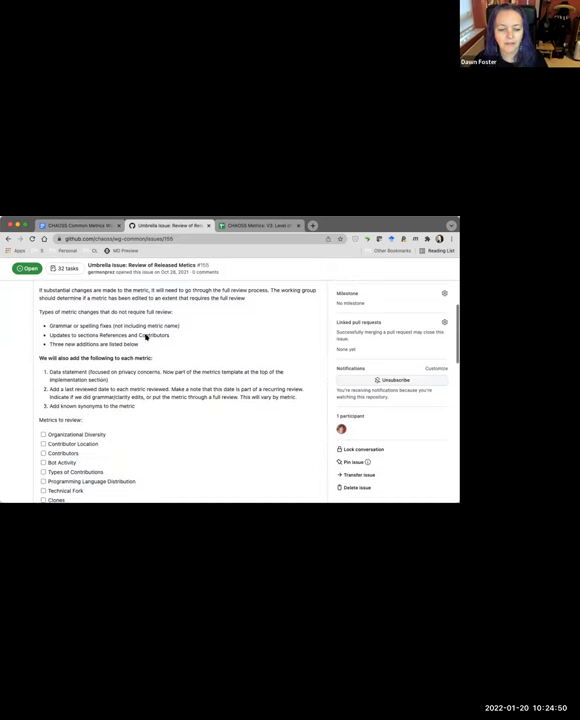
pyautogui.scroll(-3)
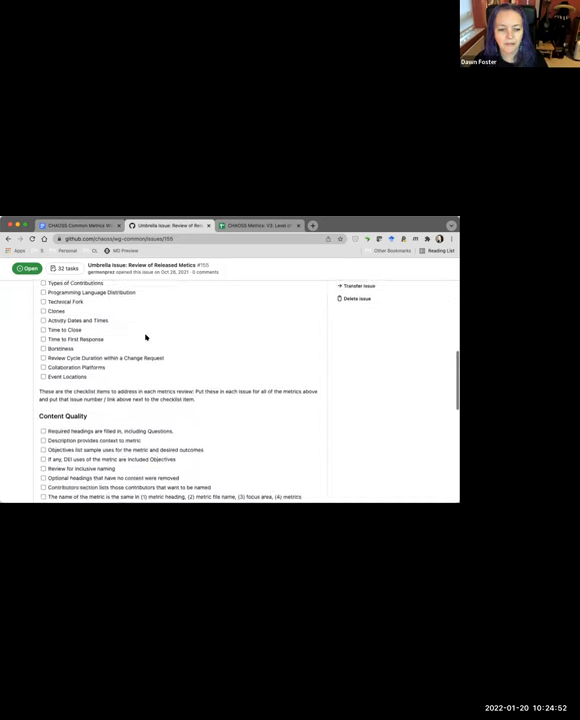
pyautogui.scroll(-3)
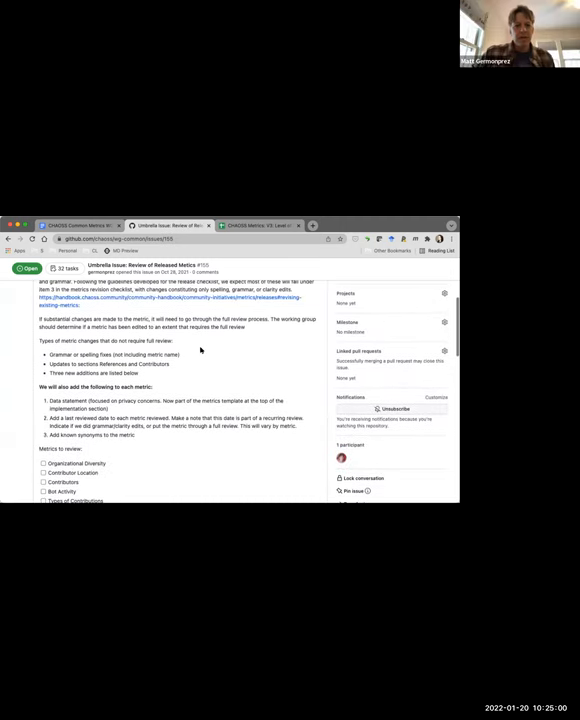
pyautogui.scroll(-3)
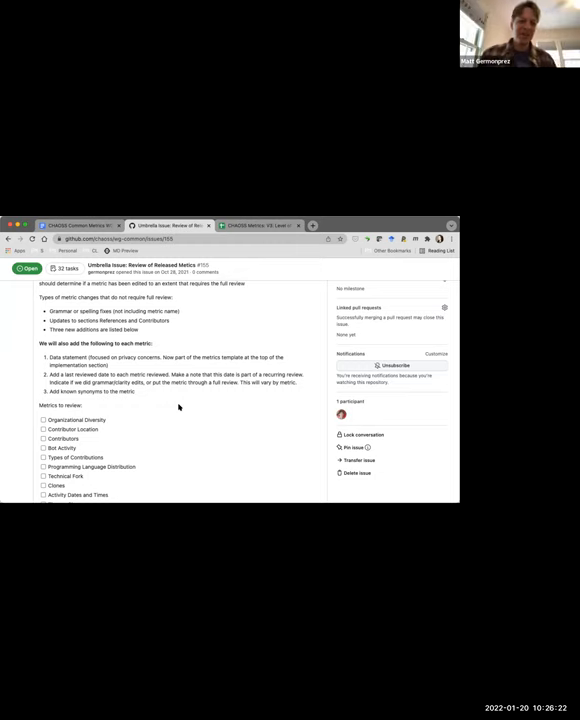
pyautogui.scroll(-3)
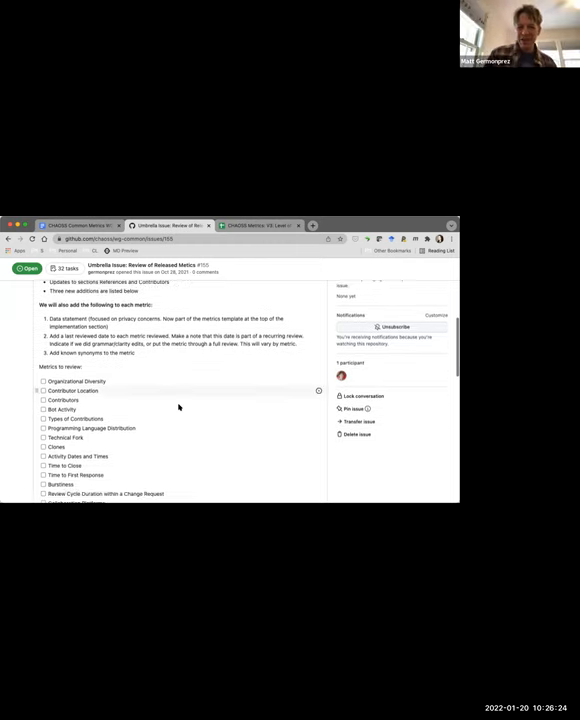
pyautogui.scroll(-3)
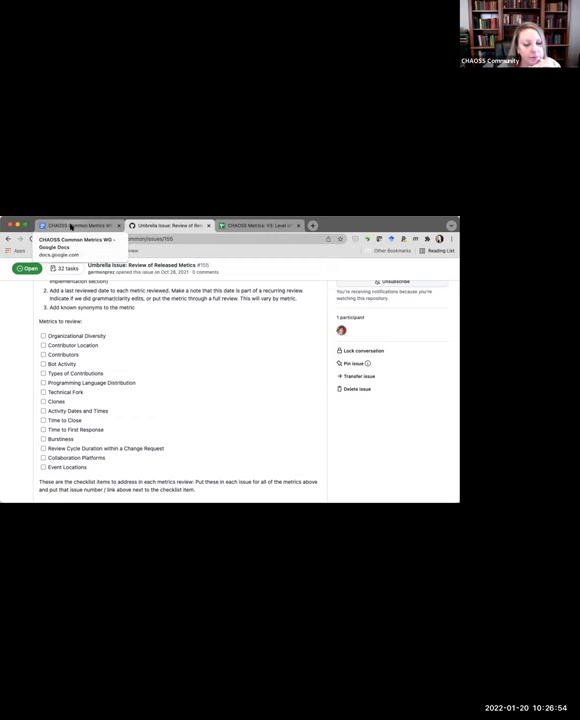
# Step: Write 'Start with Organizational Diversity' under the older-metrics review bullet
pyautogui.click(76, 234)
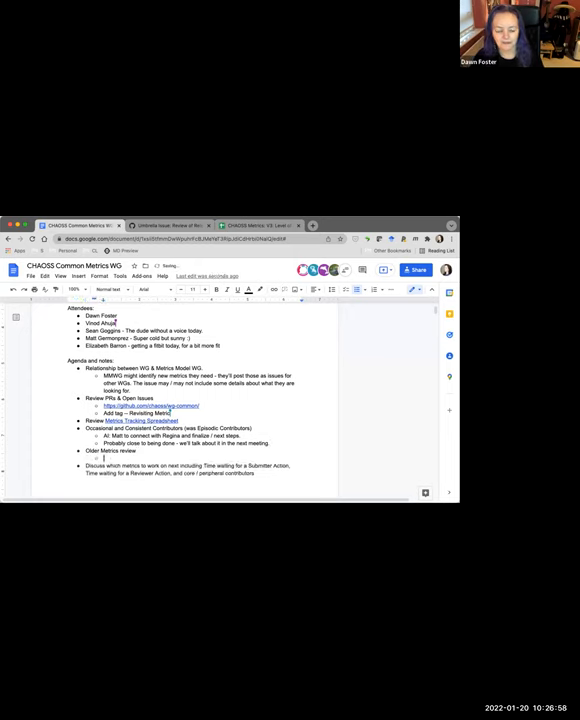
pyautogui.write('Start with')
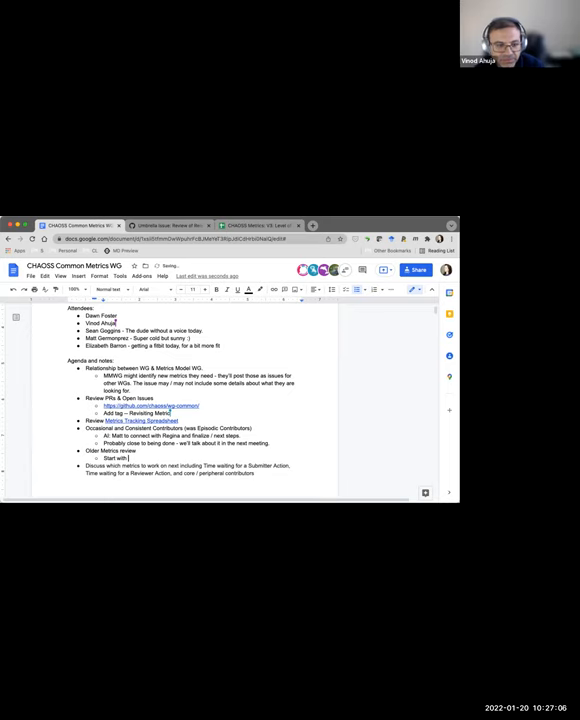
pyautogui.write('Organizational Diversity')
pyautogui.write('AI: Vinod to create issue and new Google doc')
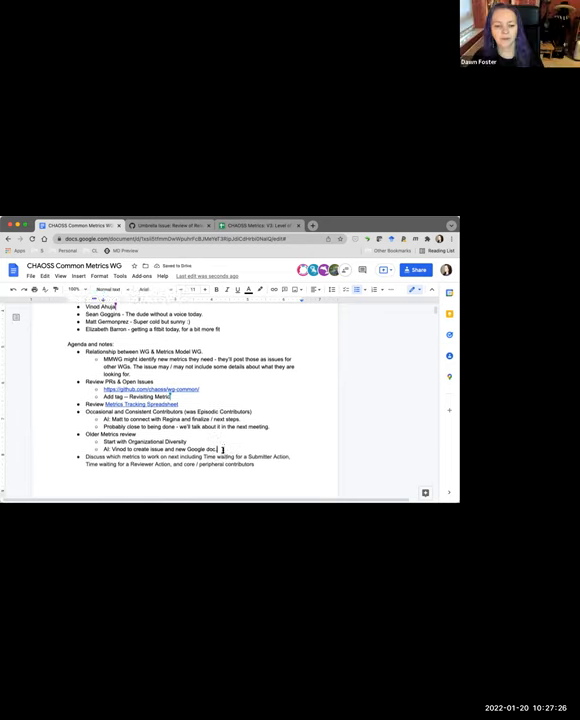
pyautogui.scroll(-3)
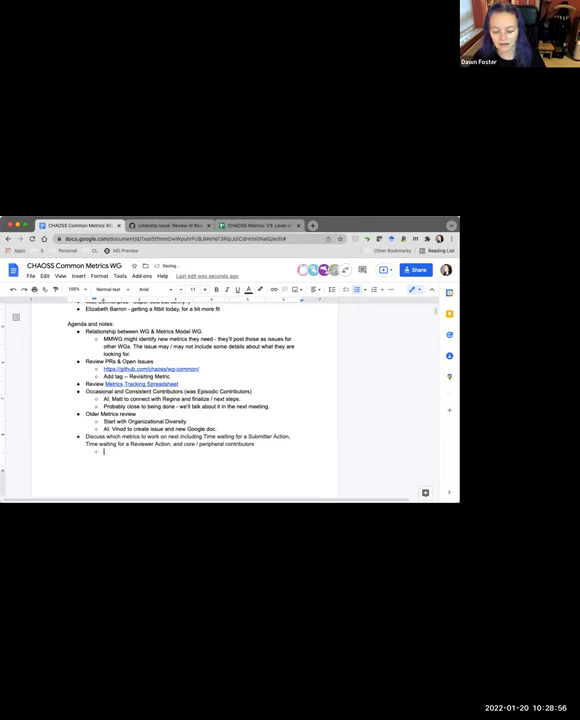
# Step: Write 'We're going to be improving older metrics.' under the next-metrics item
pyautogui.write("We're goi")
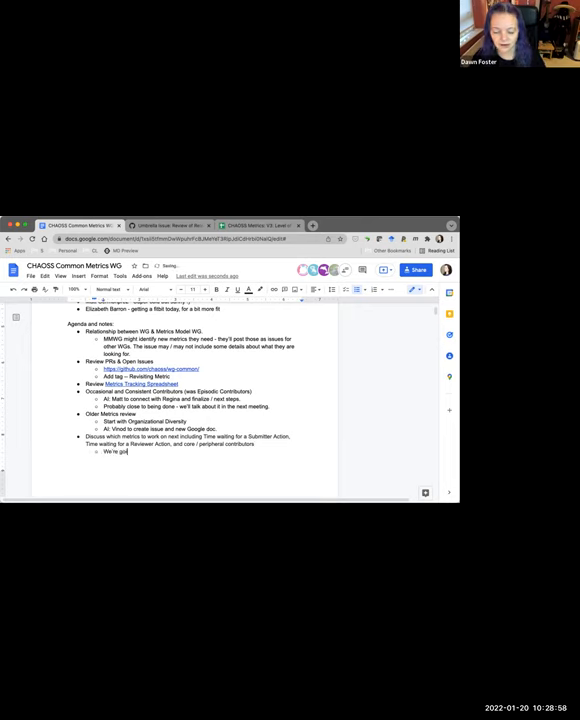
pyautogui.write('going to')
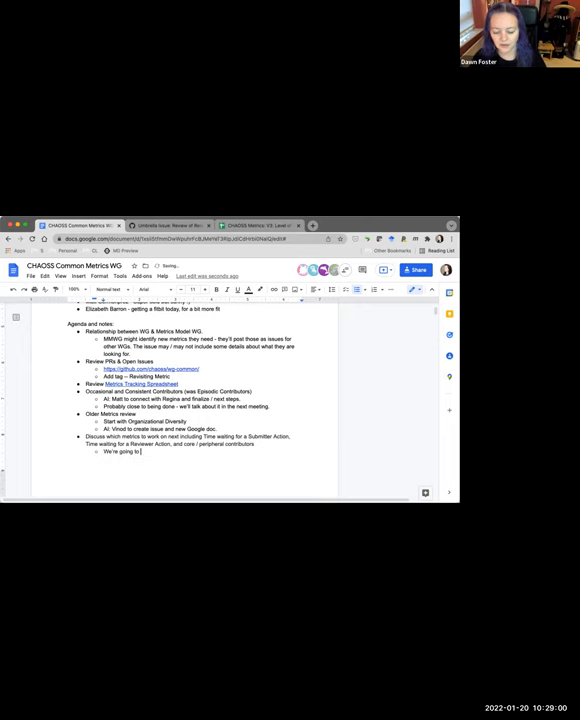
pyautogui.write('improving older metrics.')
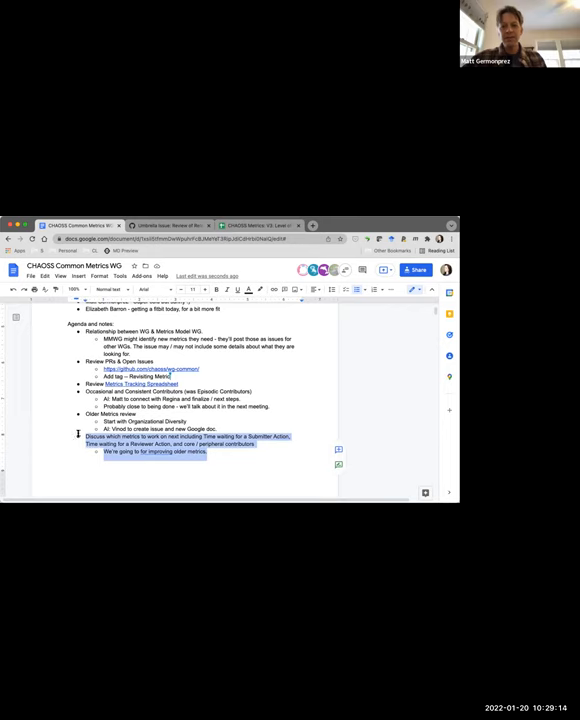
pyautogui.click(250, 290)
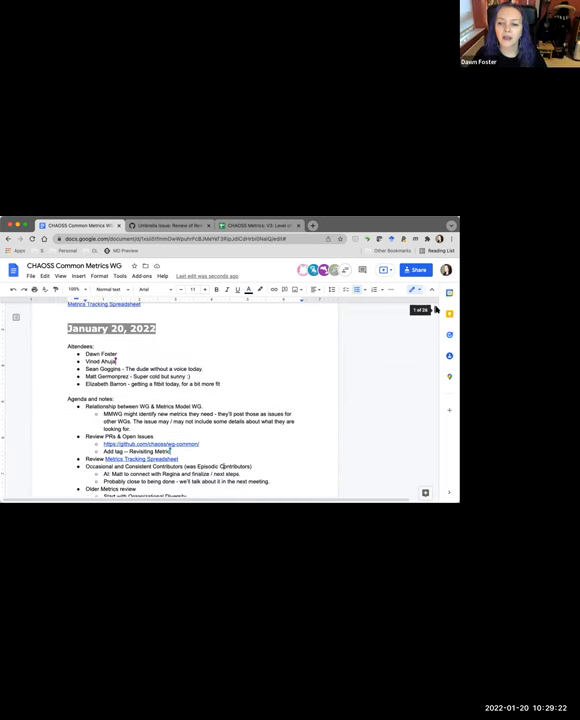
pyautogui.scroll(-3)
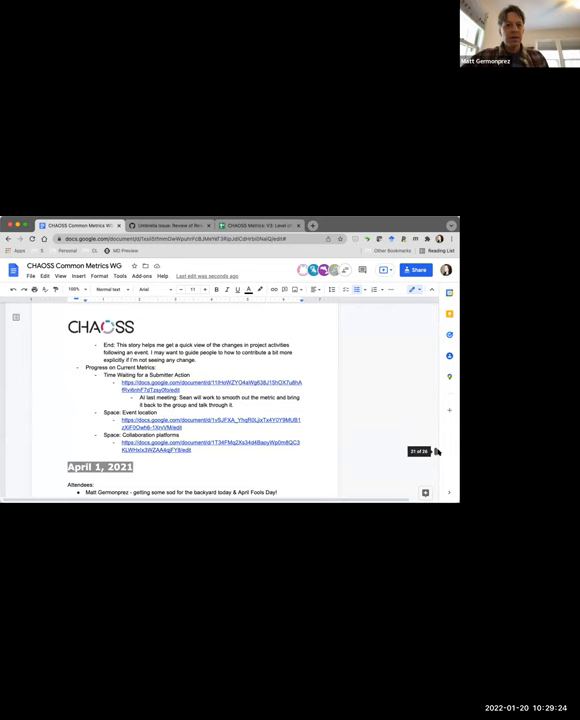
pyautogui.scroll(-3)
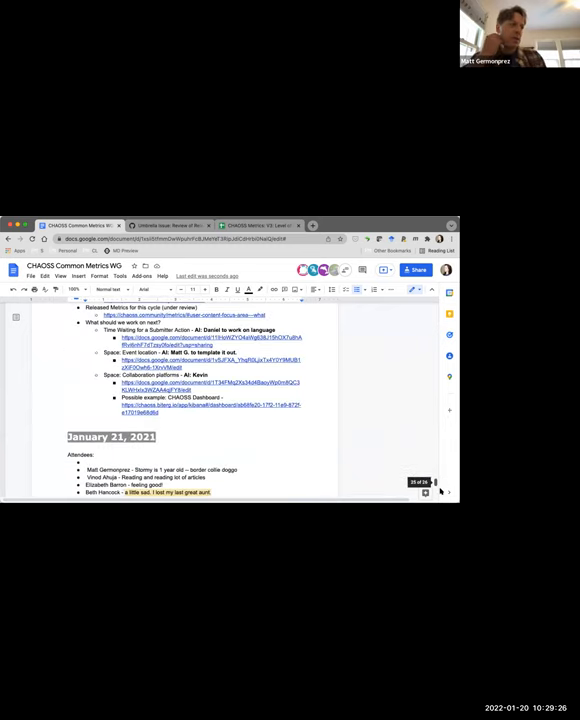
pyautogui.scroll(-3)
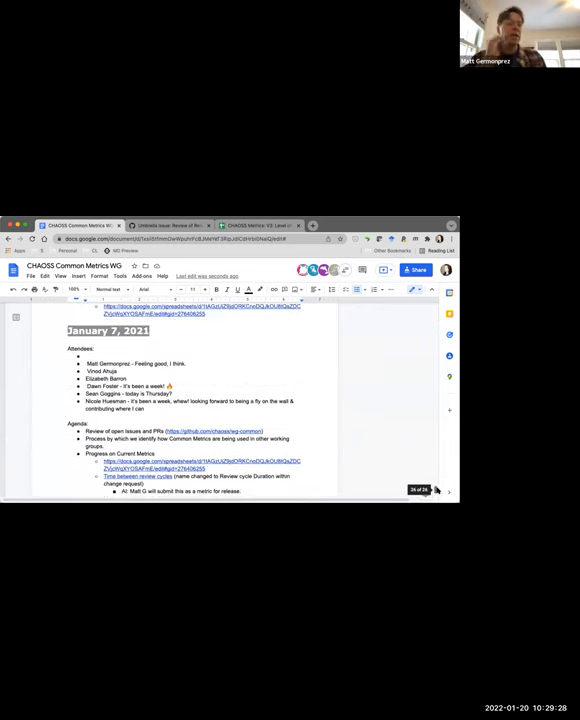
pyautogui.scroll(-3)
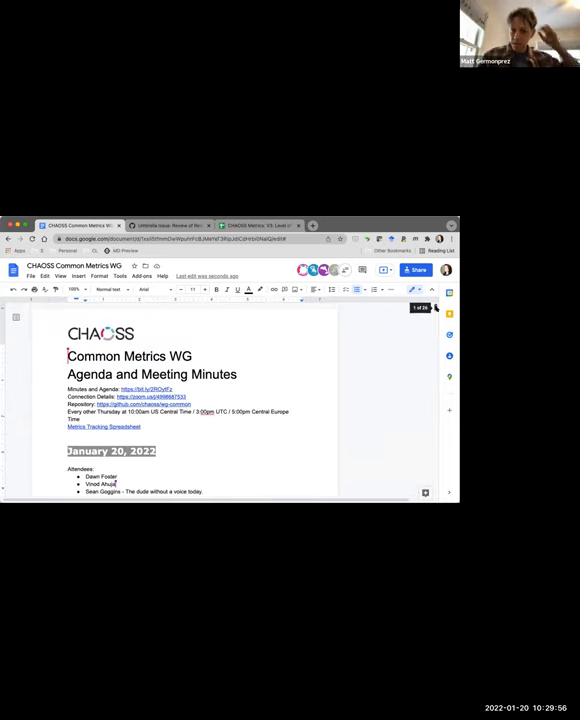
pyautogui.scroll(-3)
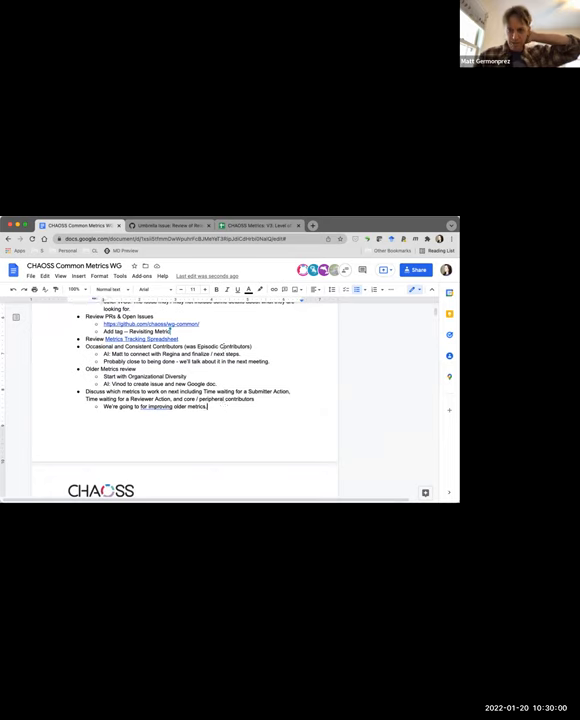
# Step: Add 'AI: Matt to move the older minutes to a Markdown file in the repo'
pyautogui.write('Matt')
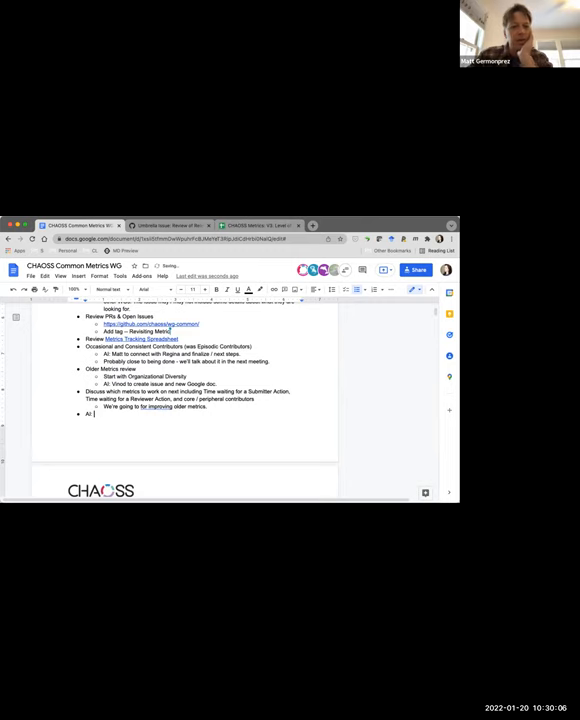
pyautogui.write('Matt to move the older minutes to')
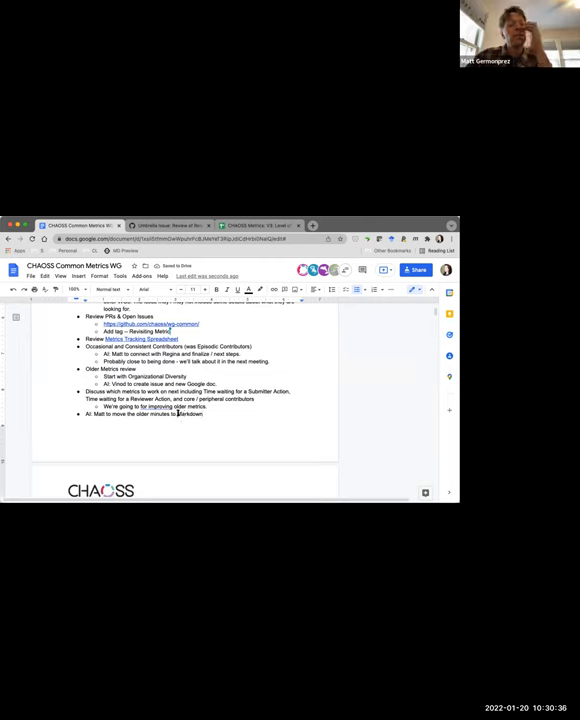
pyautogui.write('Markdown')
pyautogui.write('AI:')
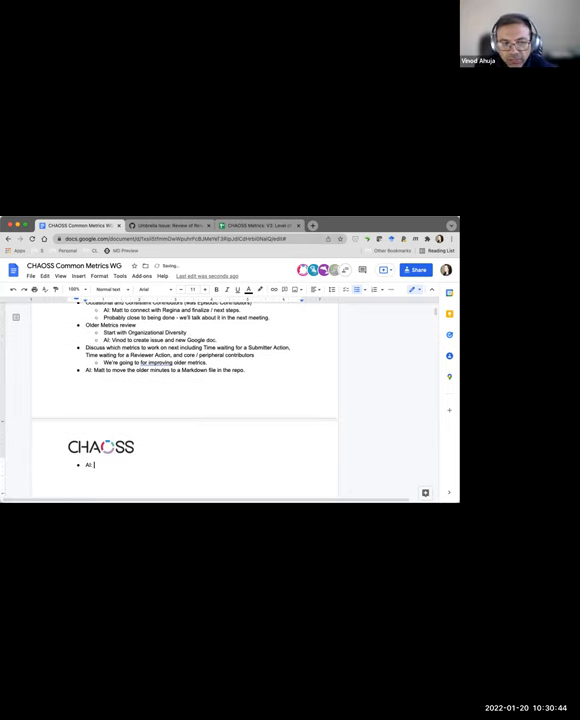
# Step: Add 'AI: V… give tips about exporting gdoc to markdown' and 'Cleaning up meeting minutes'
pyautogui.write('Vinod to give Mat')
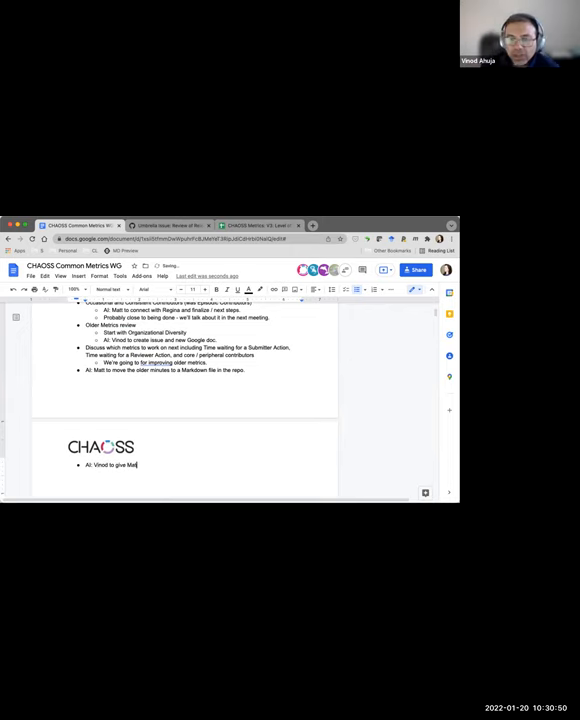
pyautogui.write('tips about')
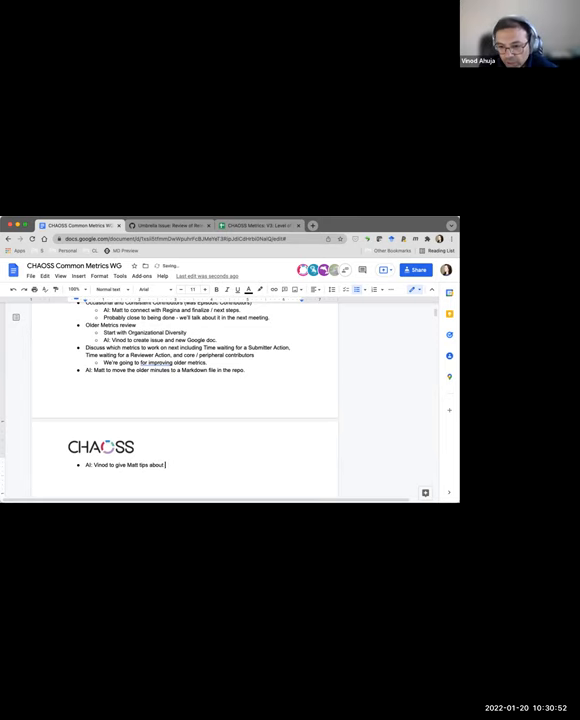
pyautogui.write('exporting gdoc to markdown')
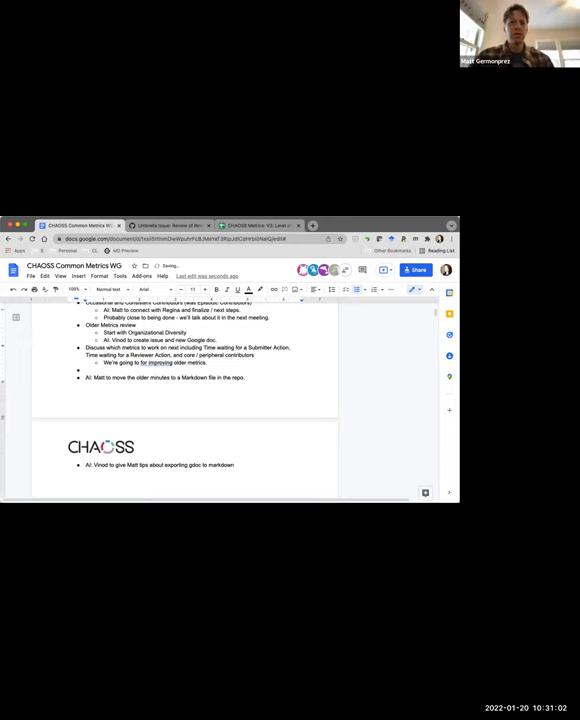
pyautogui.write('Cleaning up')
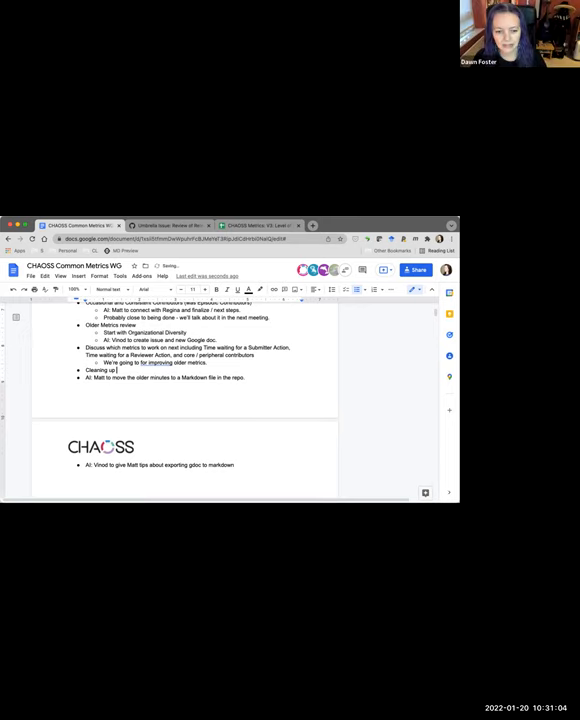
pyautogui.write('meeting m')
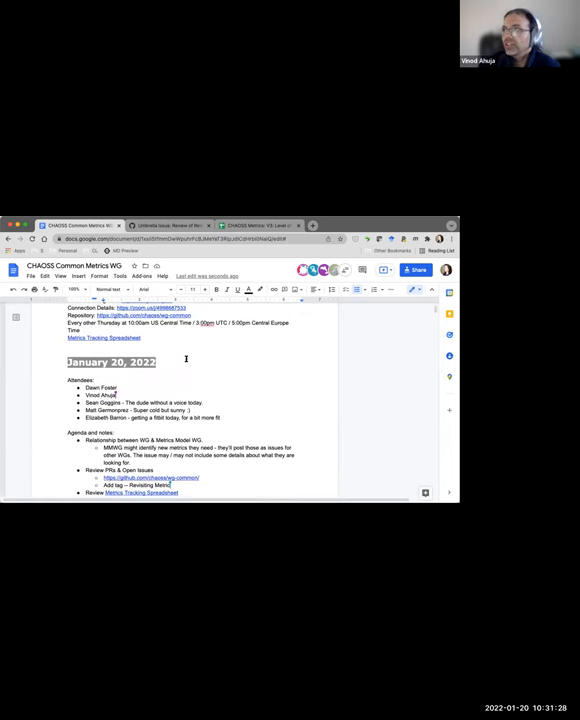
# Step: Move to the Occasional Contributors doc and bring up the Tools menu
pyautogui.scroll(-3)
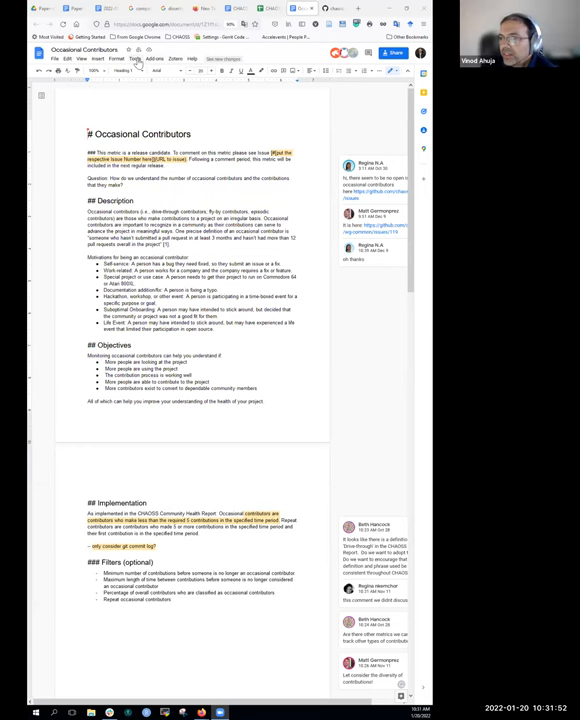
pyautogui.click(134, 50)
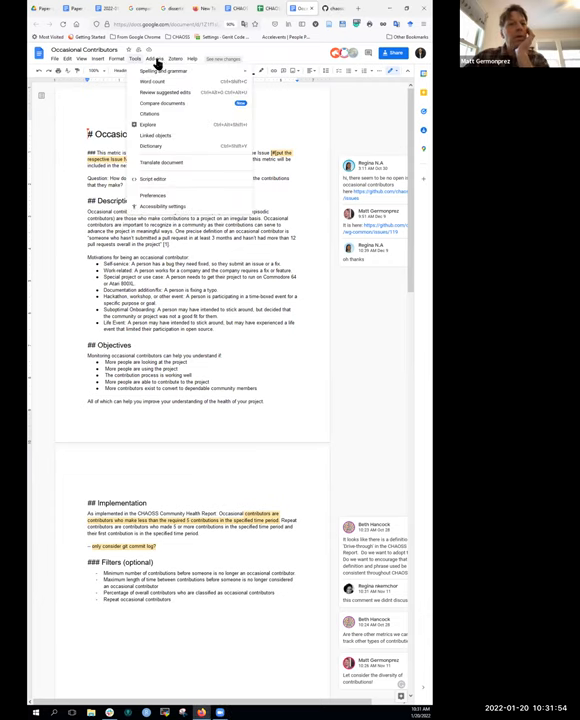